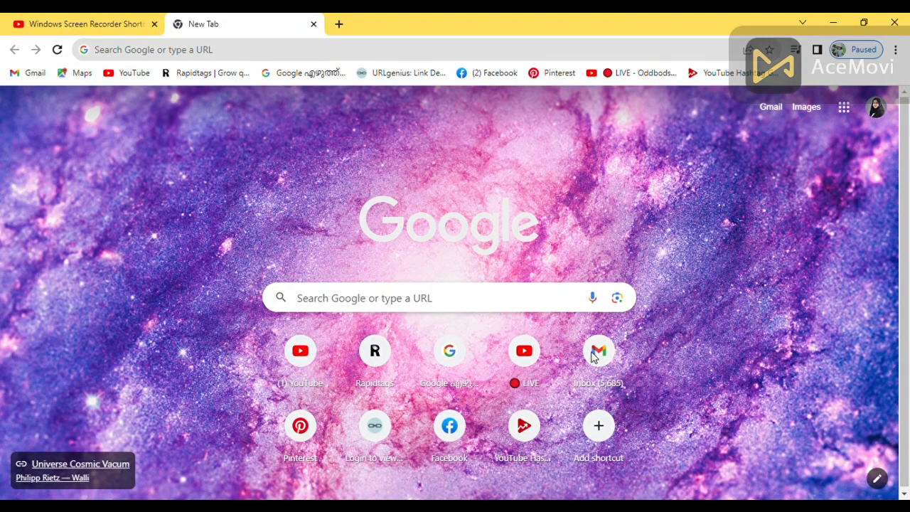
Open the Gmail inbox and launch a new blank Google Slides presentation from the apps grid.
click(598, 350)
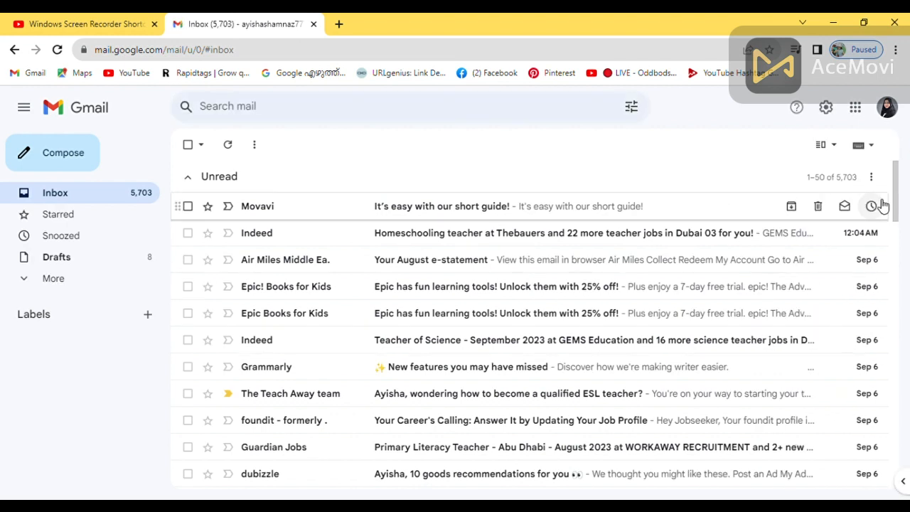
click(855, 107)
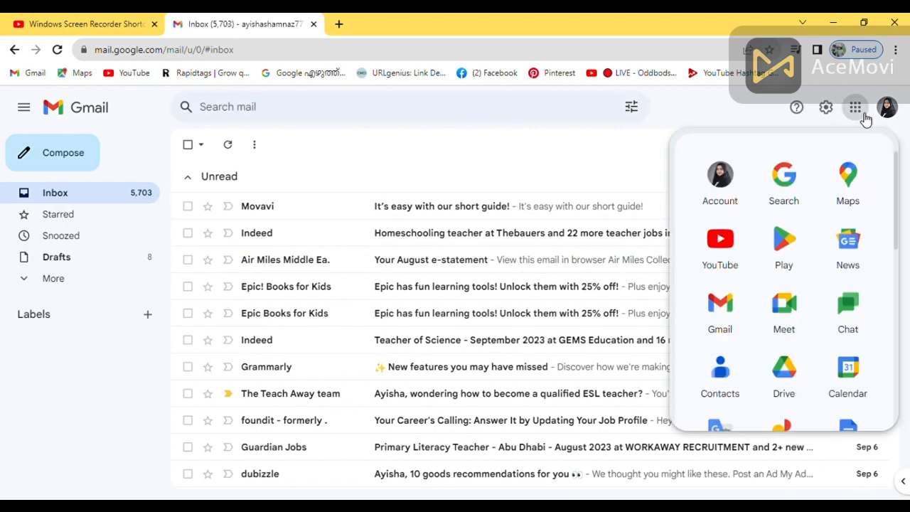
scroll(down, 3)
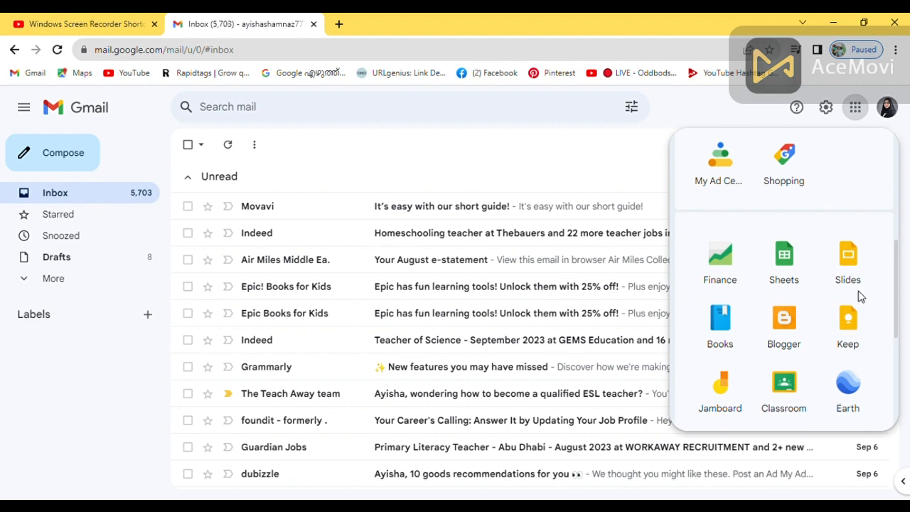
click(848, 254)
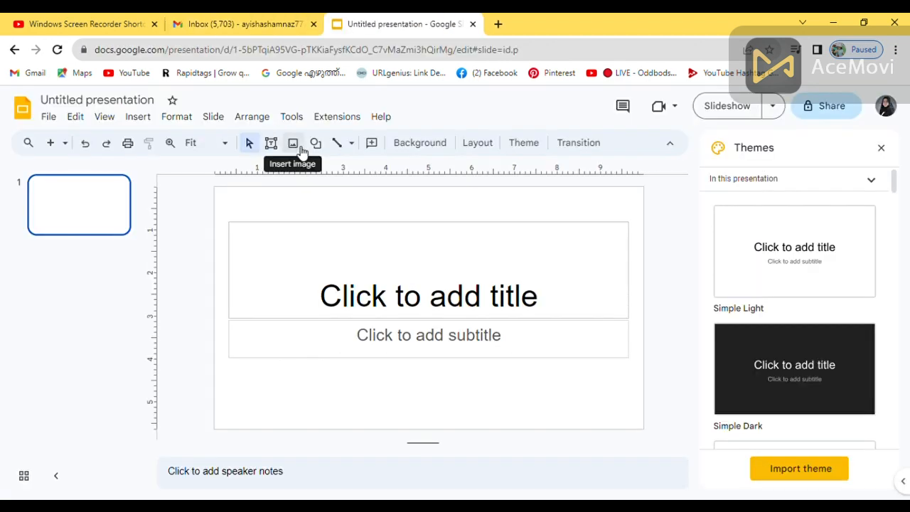
Set a solid red slide background, then delete the empty title and subtitle placeholders.
click(293, 143)
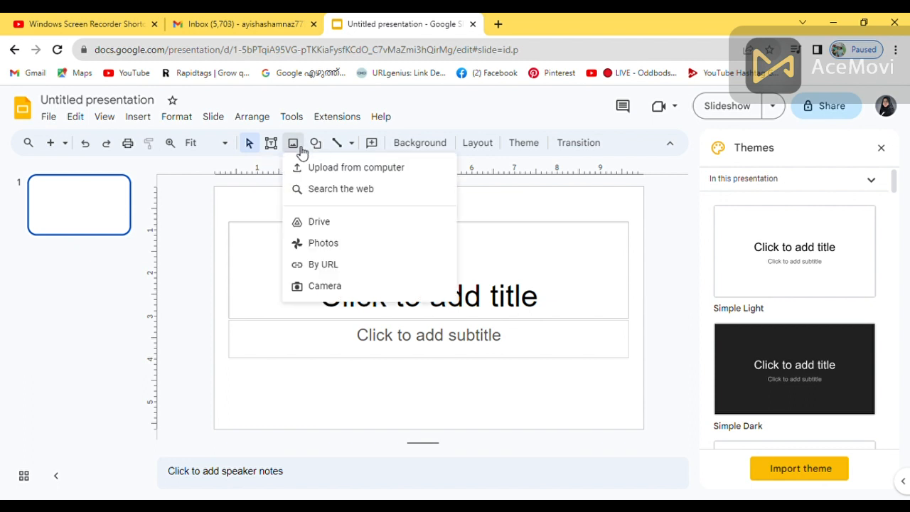
mouse_move(420, 142)
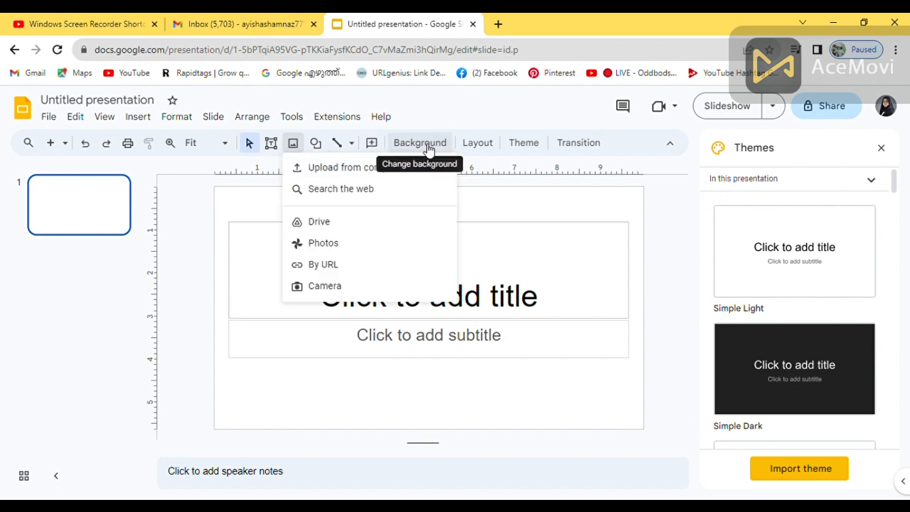
click(419, 143)
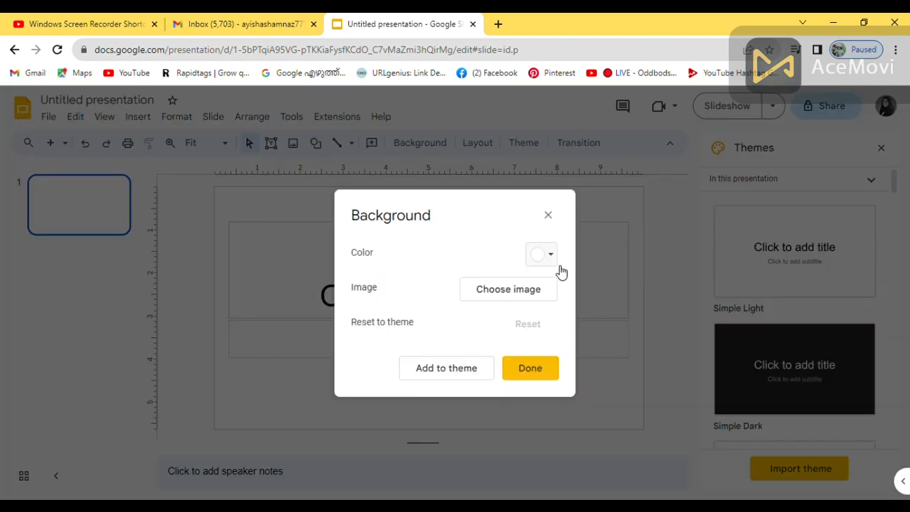
click(541, 254)
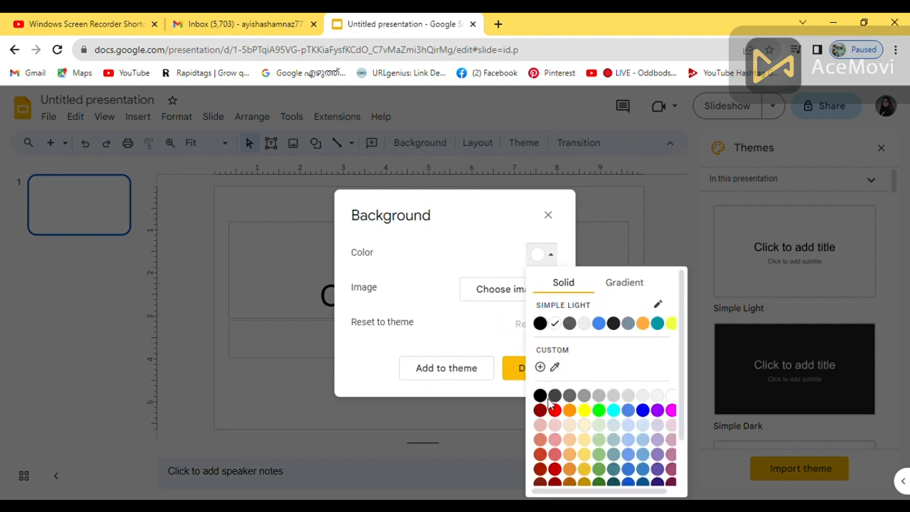
click(555, 410)
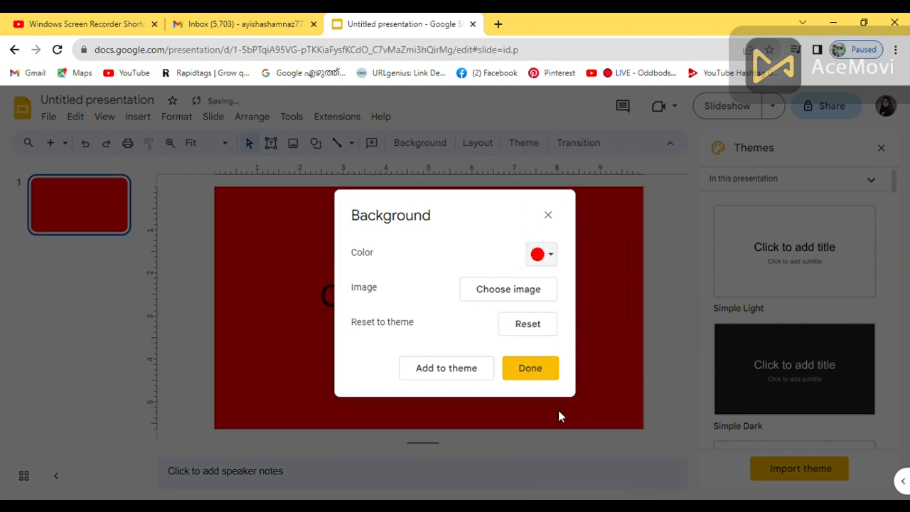
click(530, 368)
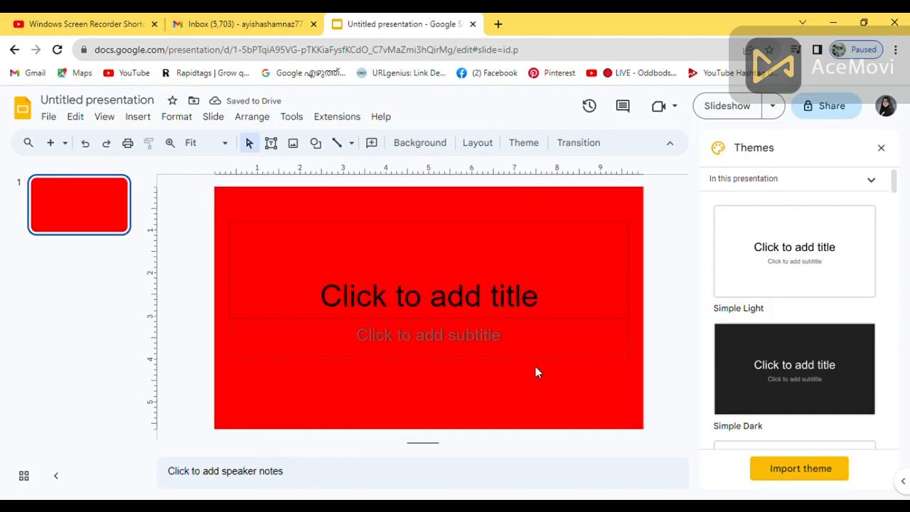
mouse_move(415, 270)
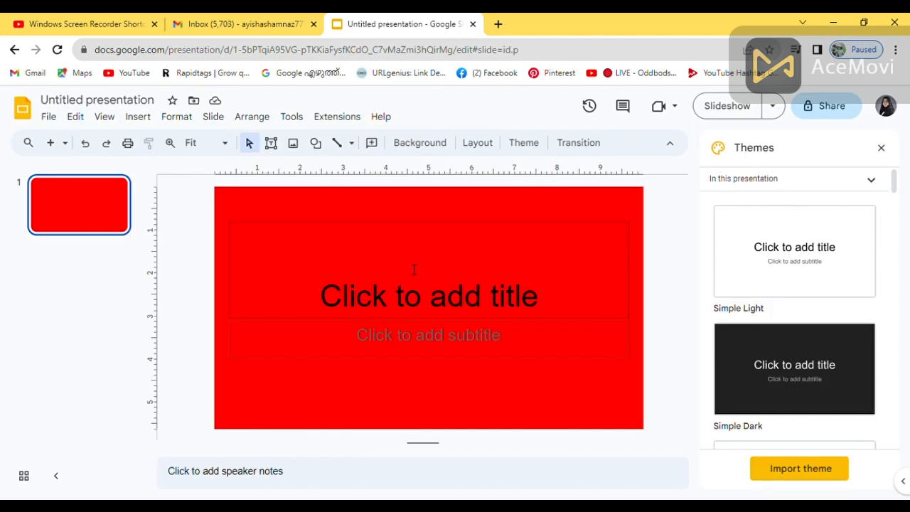
click(429, 295)
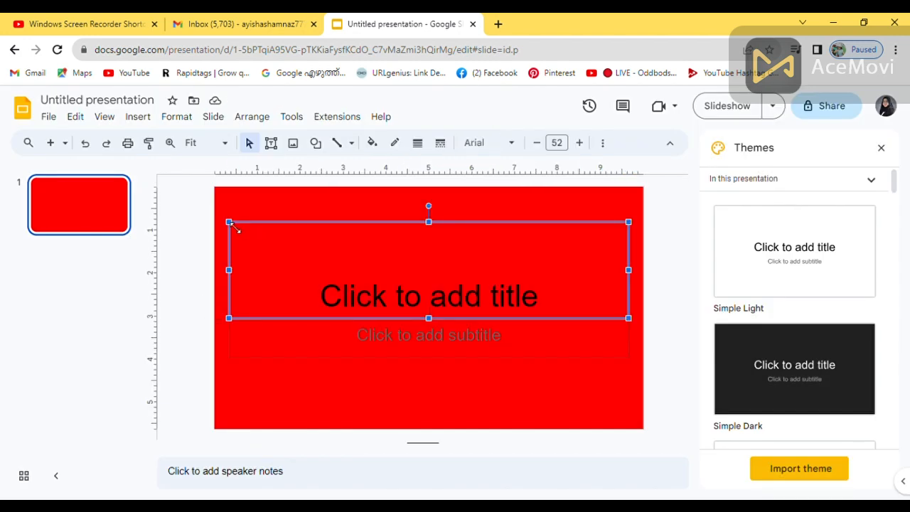
click(429, 335)
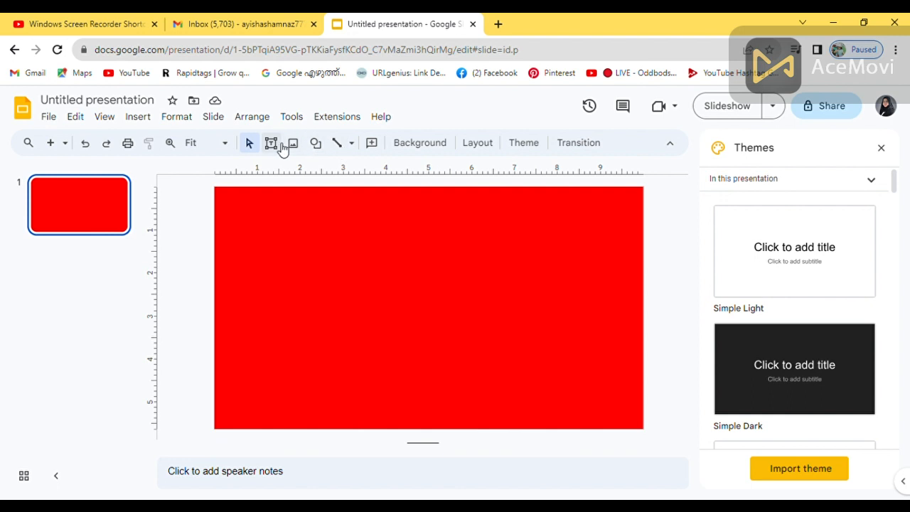
mouse_move(271, 143)
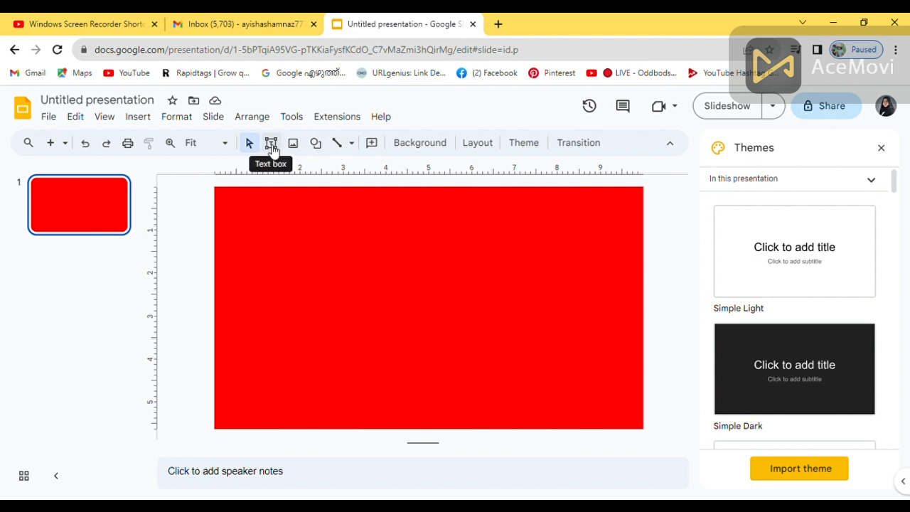
Draw a wide text box across the slide top and type 'PHYSICS LESSON'.
click(315, 143)
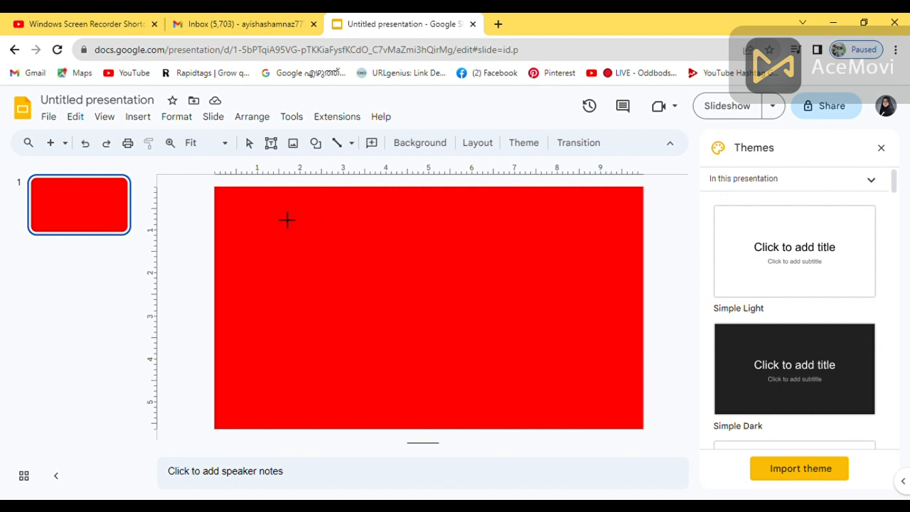
drag(287, 219, 610, 270)
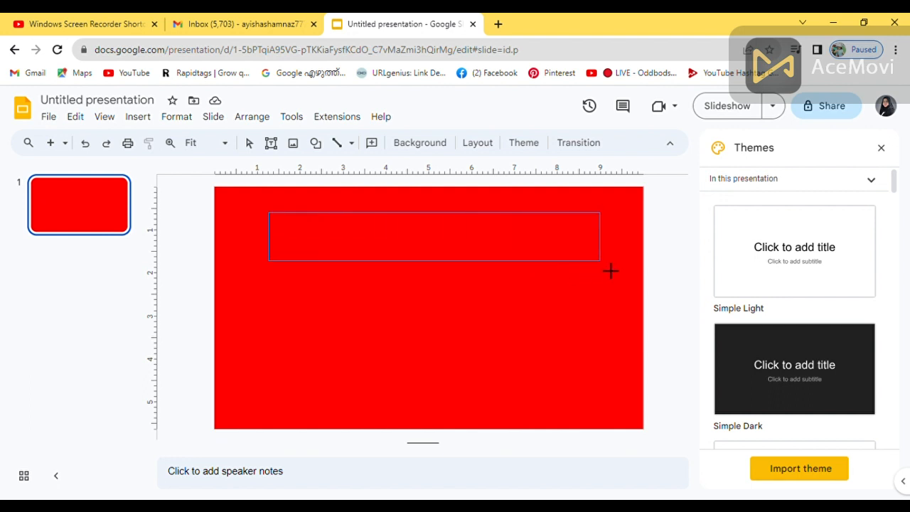
drag(269, 213, 599, 261)
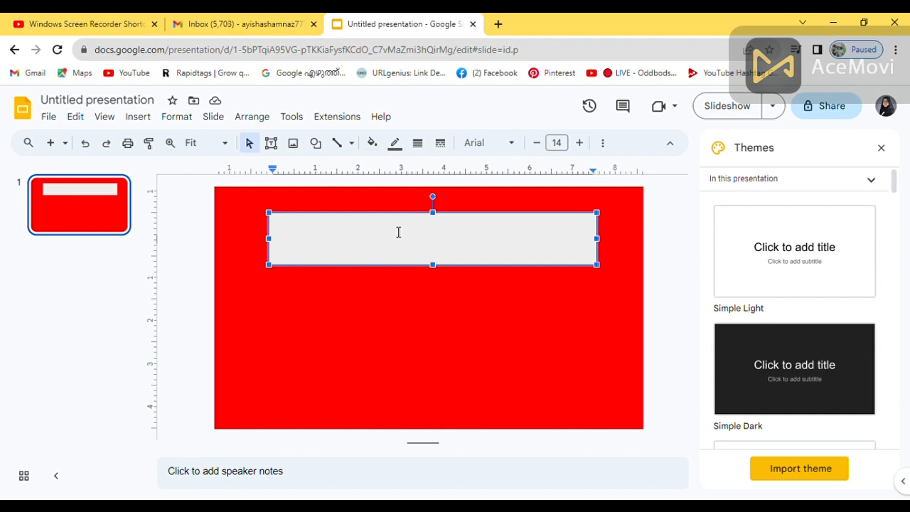
text(PHYSICS LESSO)
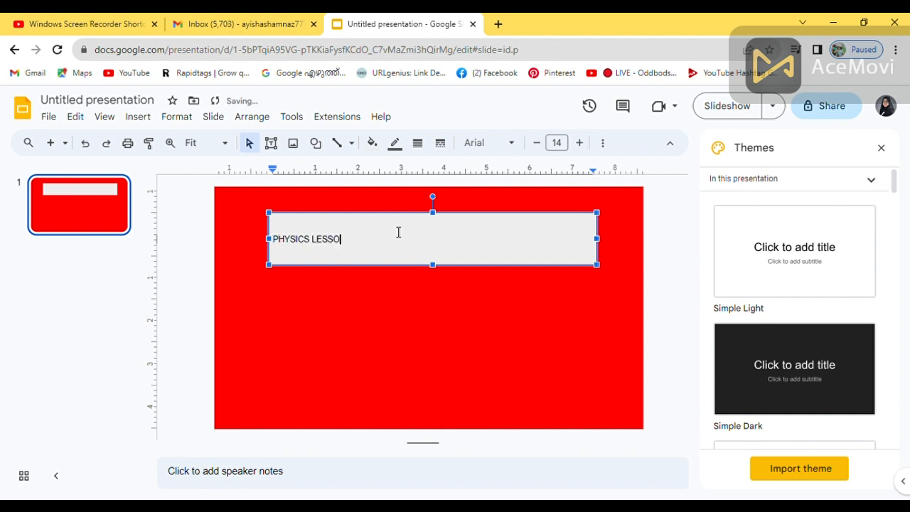
text(N)
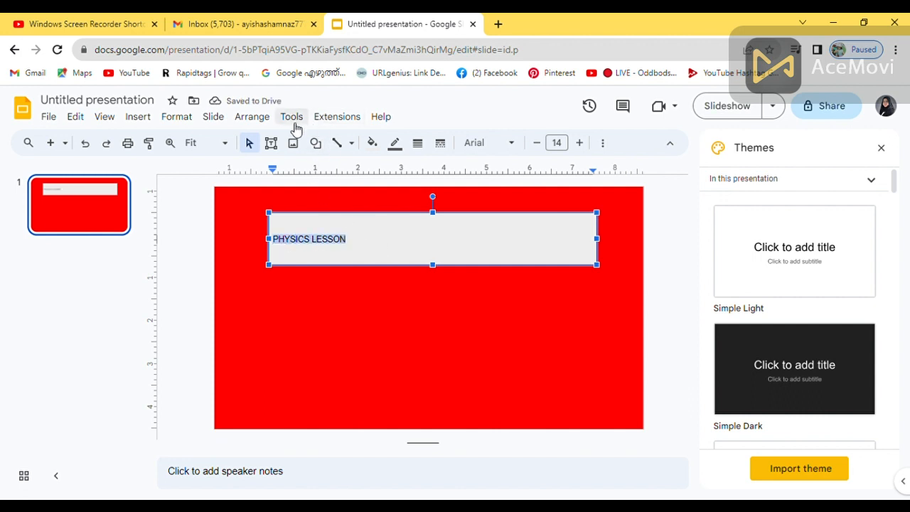
mouse_move(650, 157)
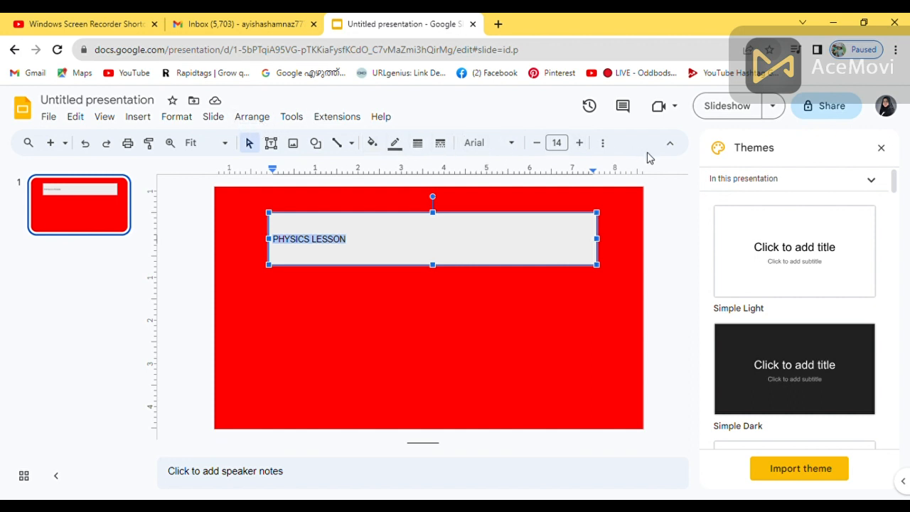
mouse_move(176, 117)
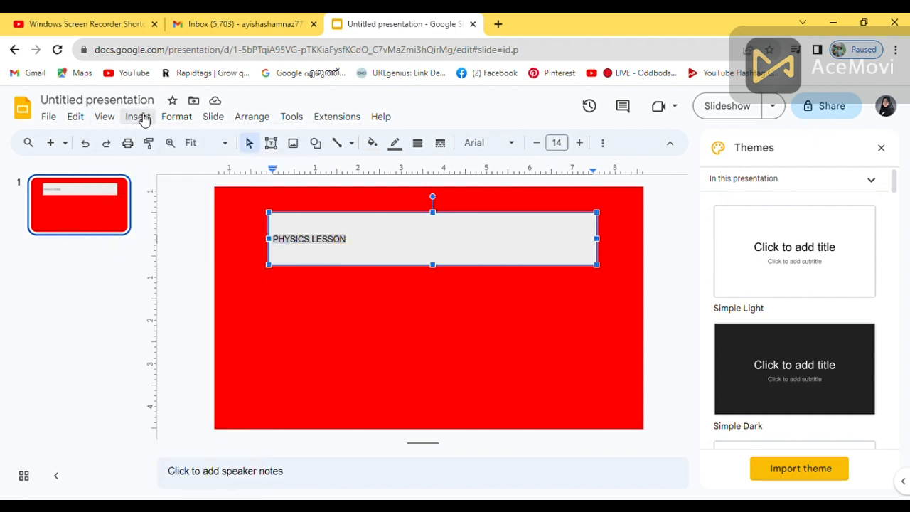
Centre the PHYSICS LESSON heading and set it in Algerian at 36 pt.
click(176, 116)
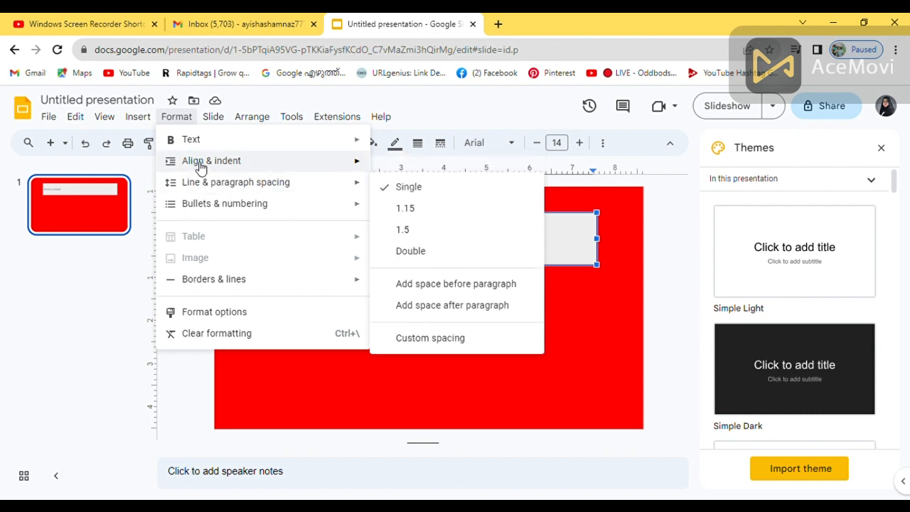
mouse_move(211, 160)
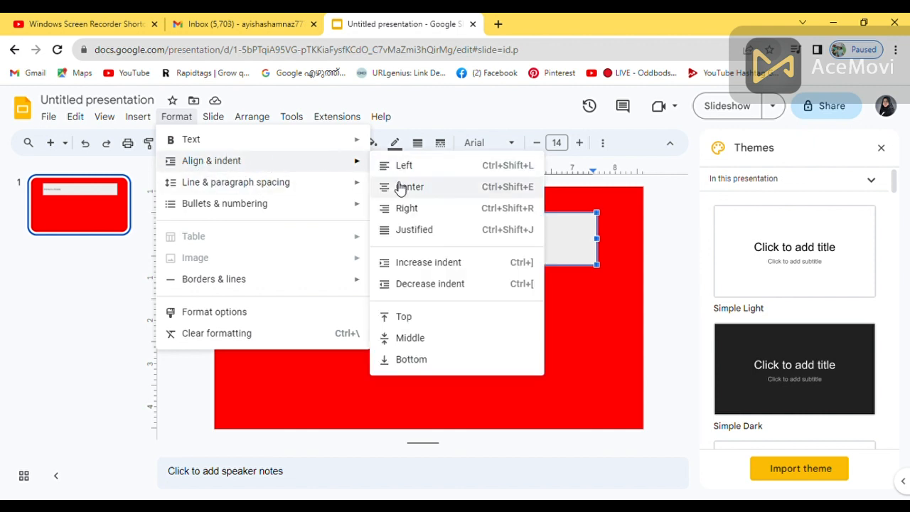
click(410, 186)
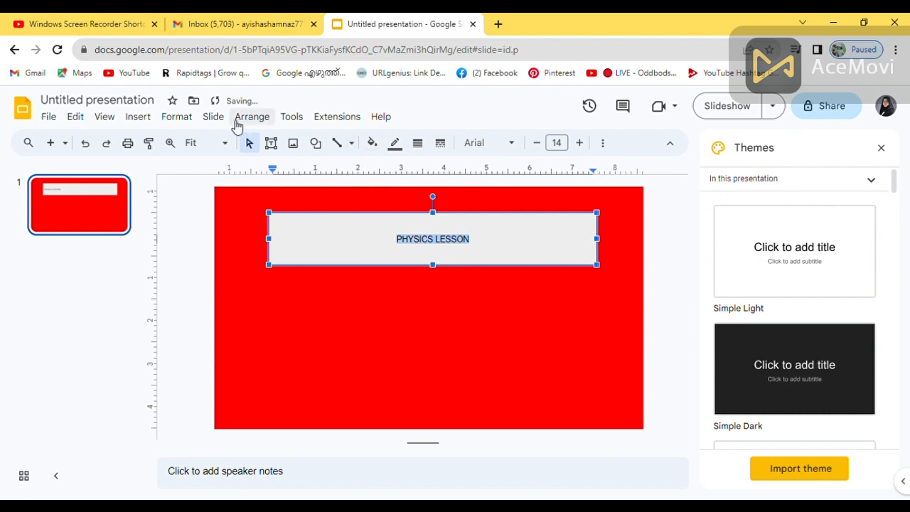
click(488, 142)
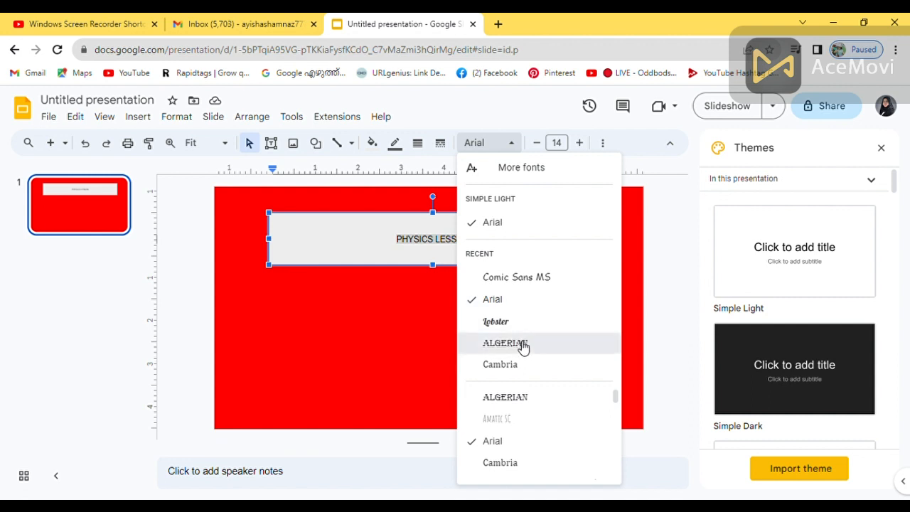
click(505, 343)
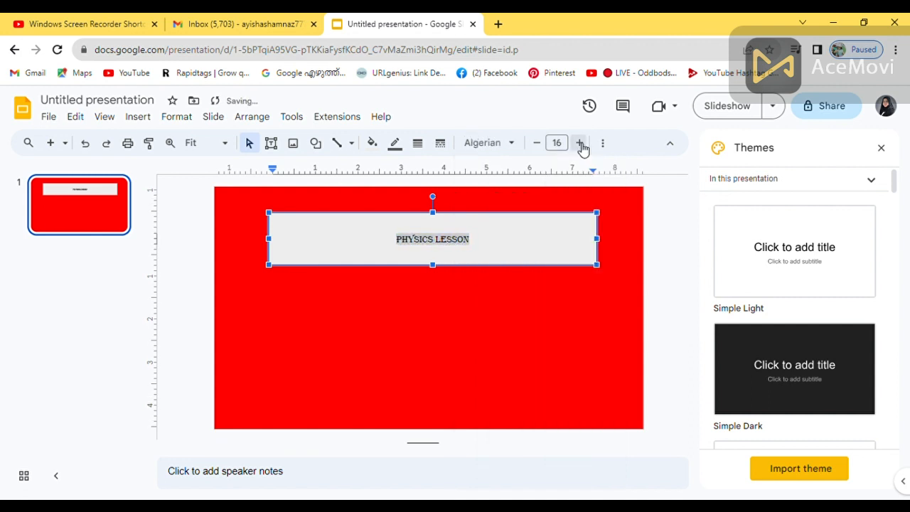
click(579, 143)
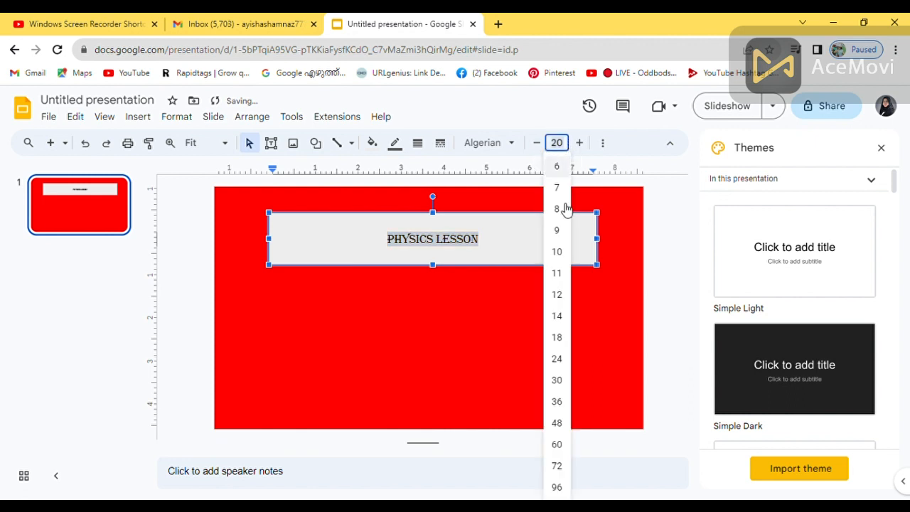
click(557, 401)
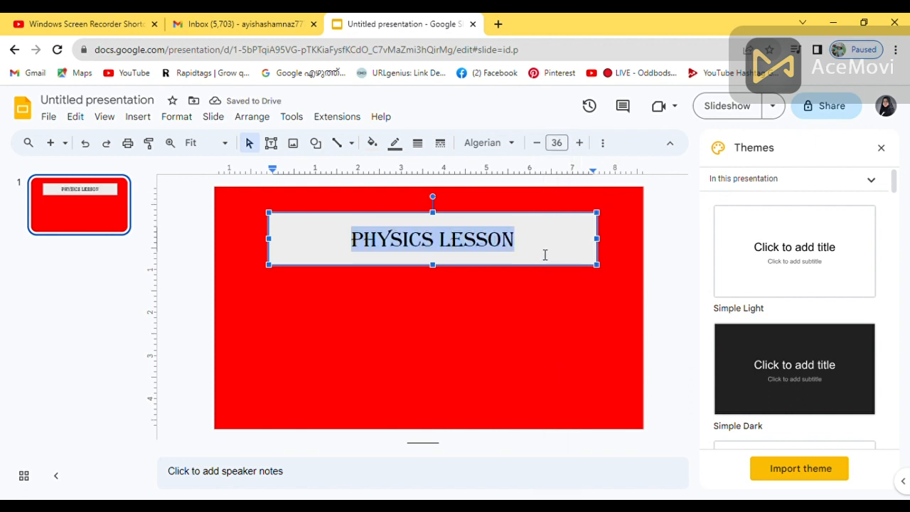
click(434, 327)
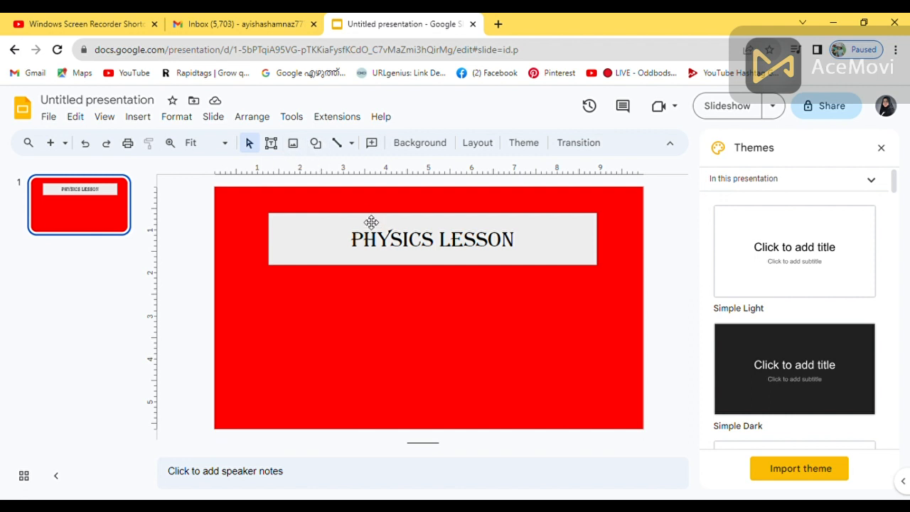
mouse_move(337, 143)
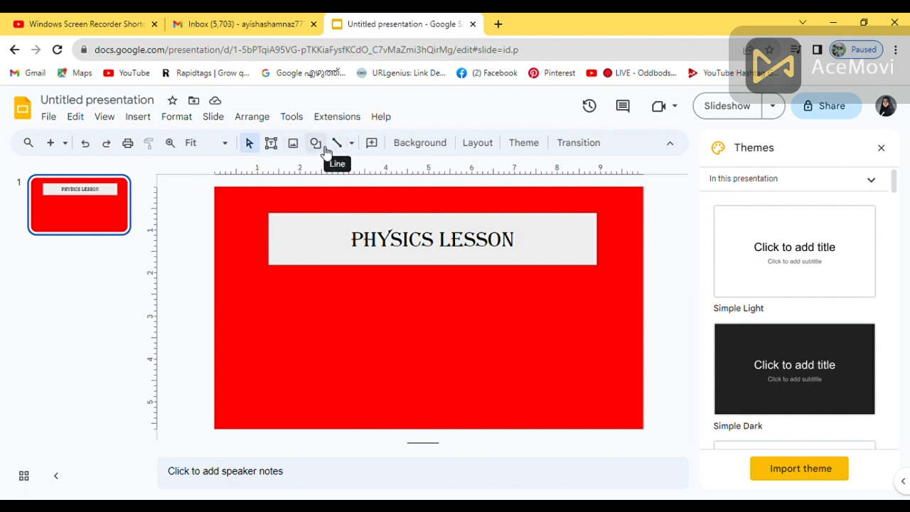
click(137, 116)
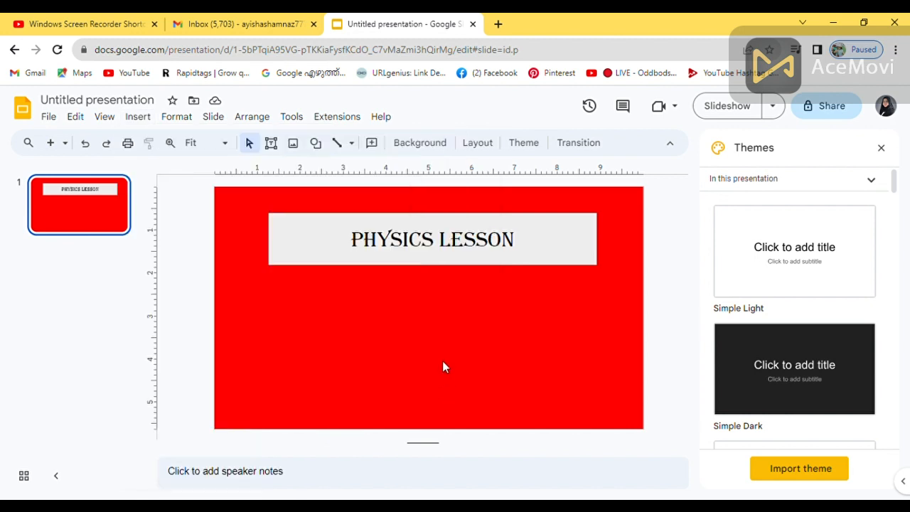
mouse_move(434, 318)
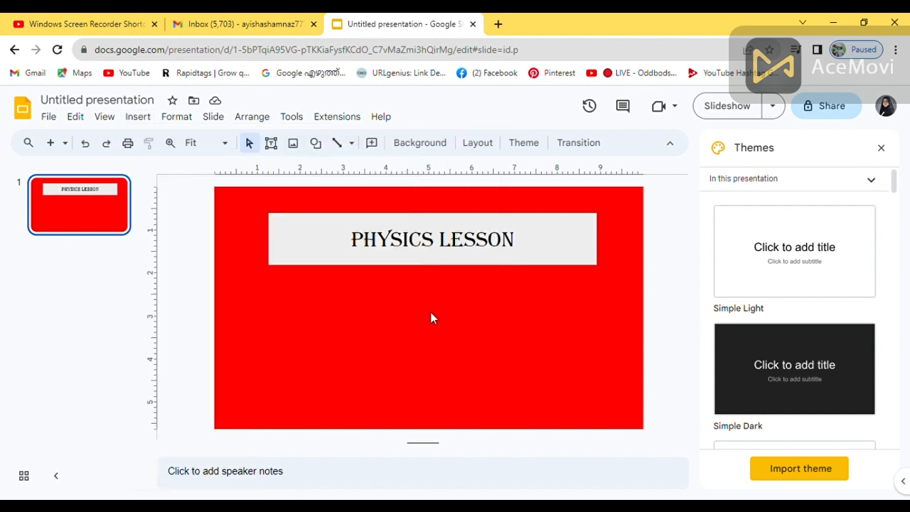
mouse_move(105, 116)
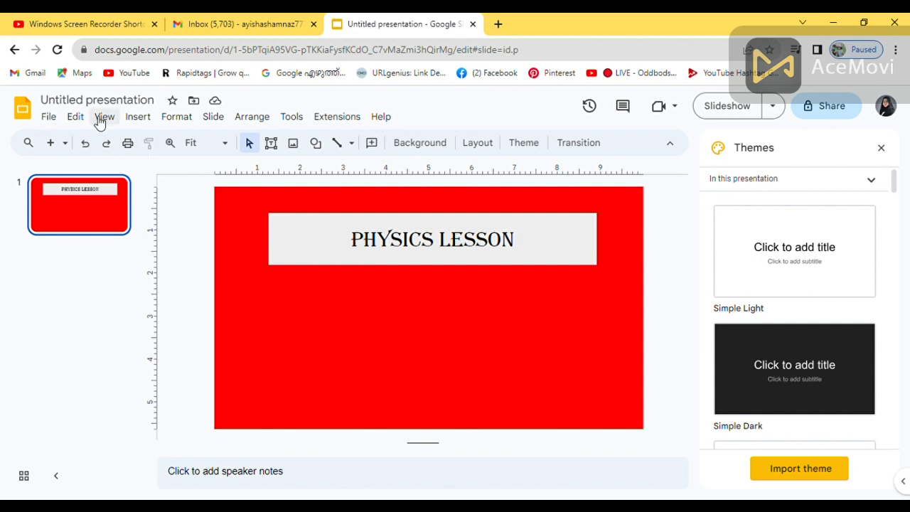
click(138, 117)
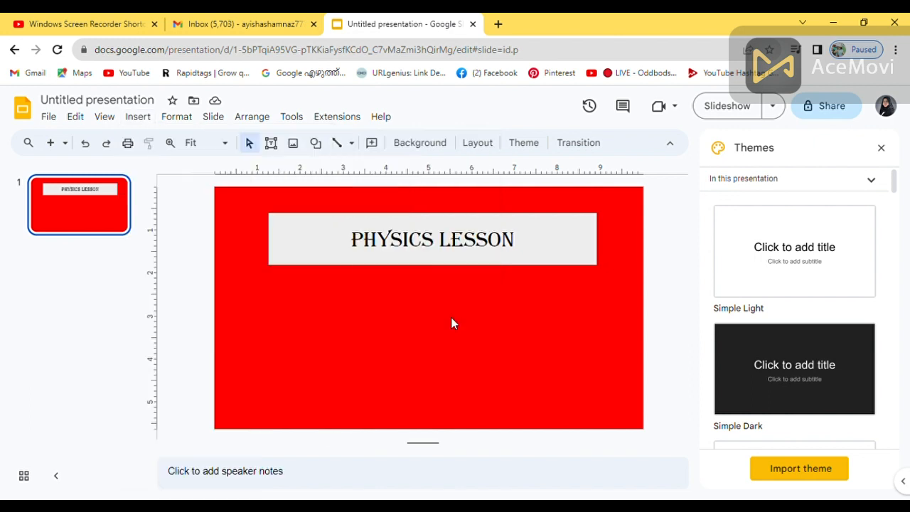
mouse_move(77, 202)
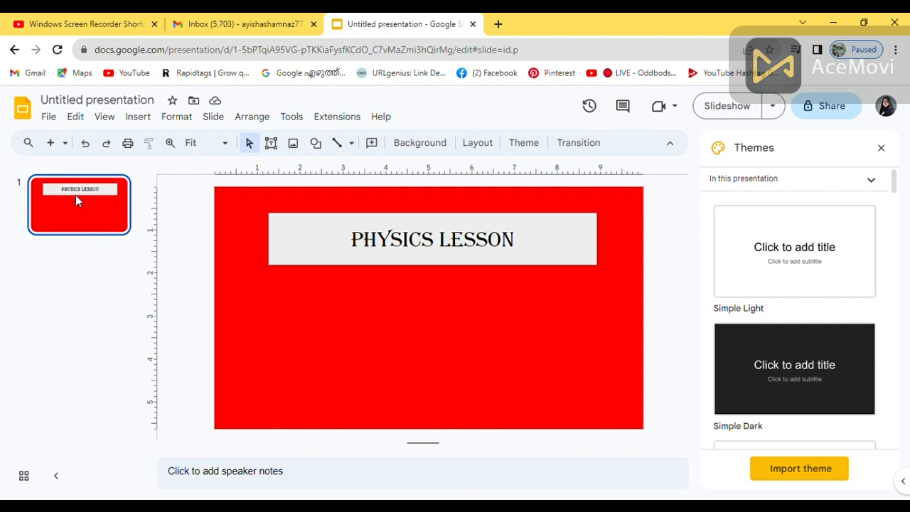
Duplicate slide 1 three times for four red PHYSICS LESSON slides, then open a new tab.
right_click(78, 205)
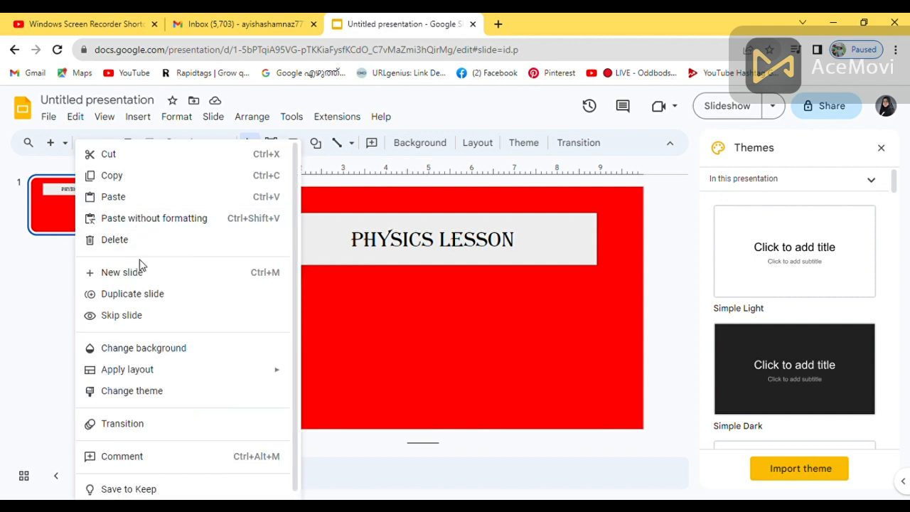
click(133, 294)
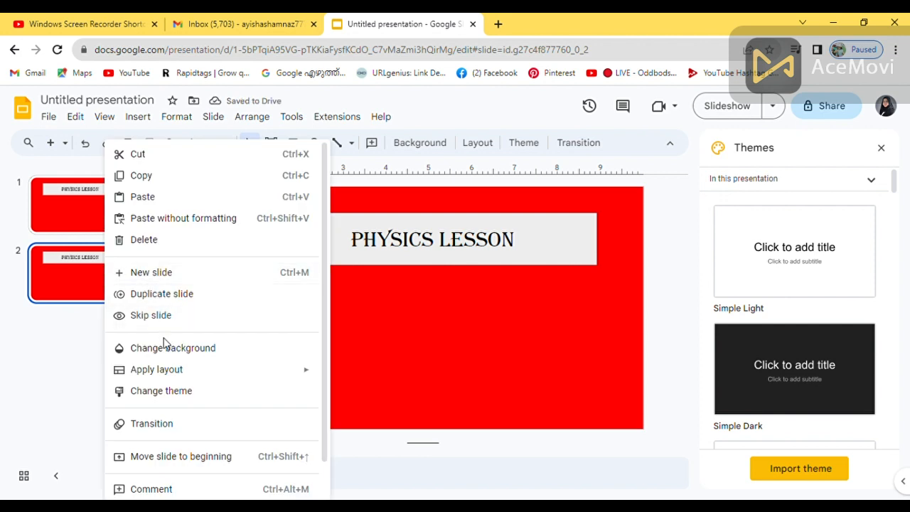
click(162, 294)
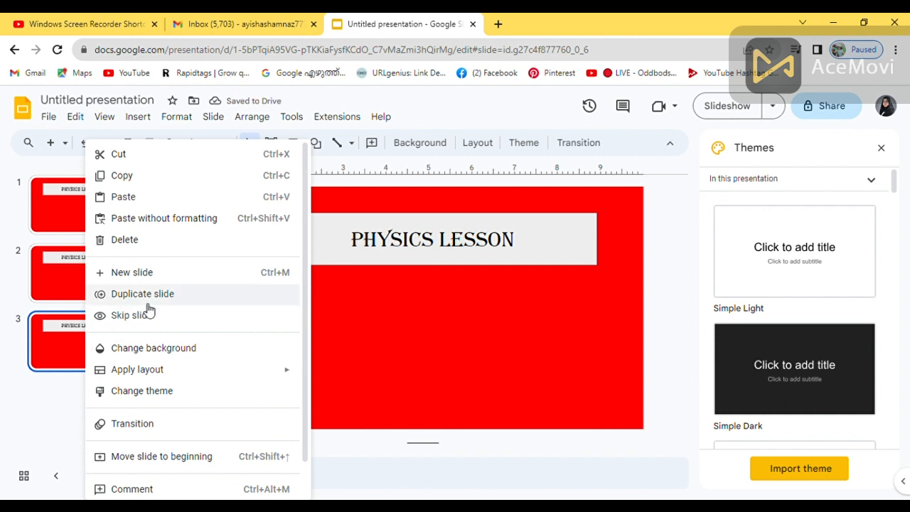
click(142, 293)
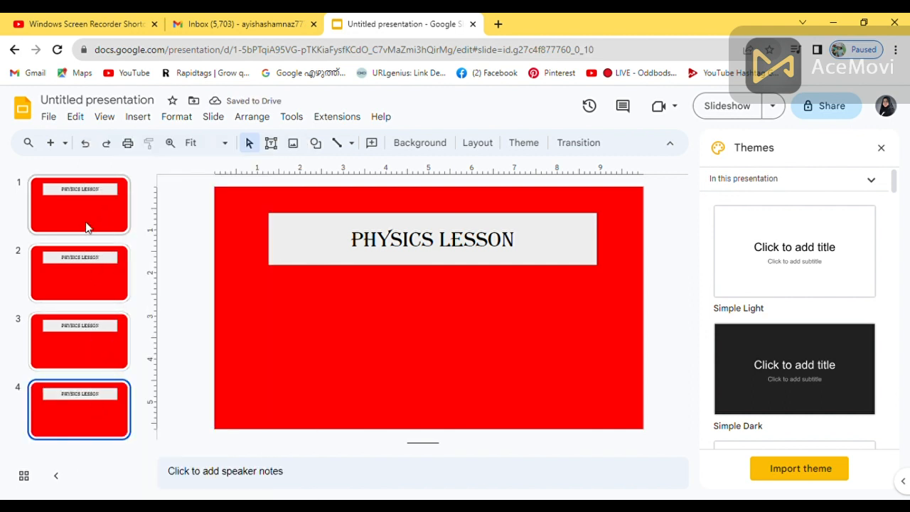
click(78, 205)
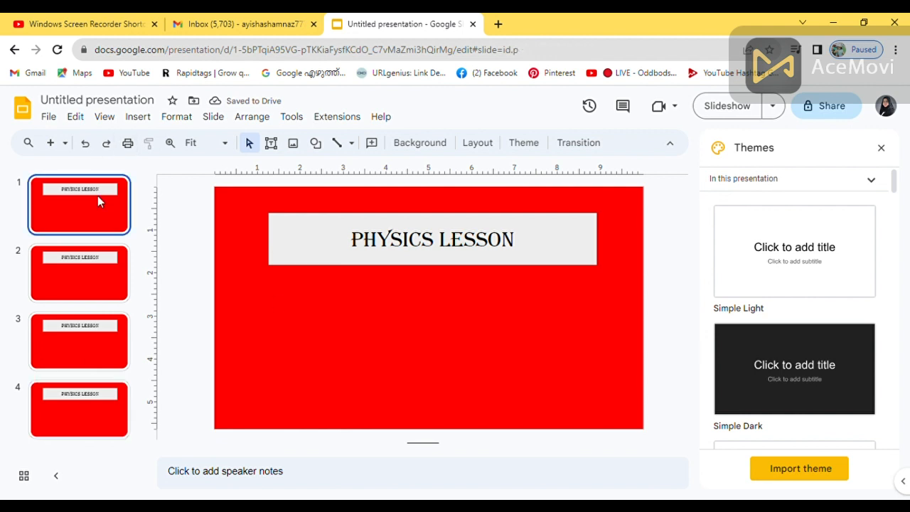
mouse_move(148, 143)
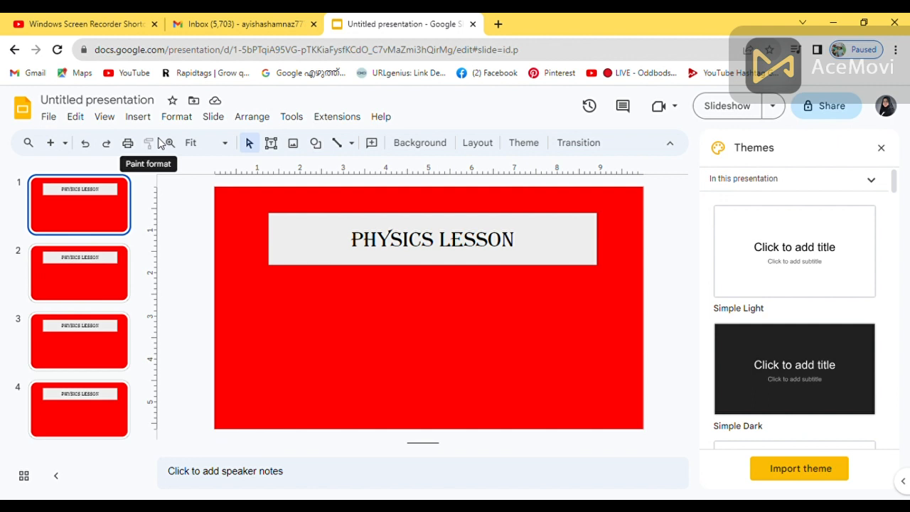
click(497, 23)
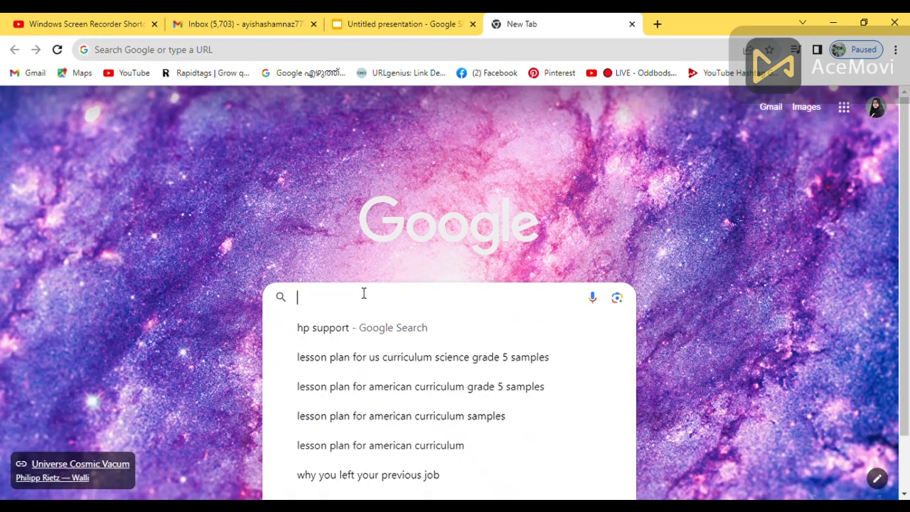
Search Google for 'PHYSICS' and open The Conversation article behind the Physics doodle image.
text(p)
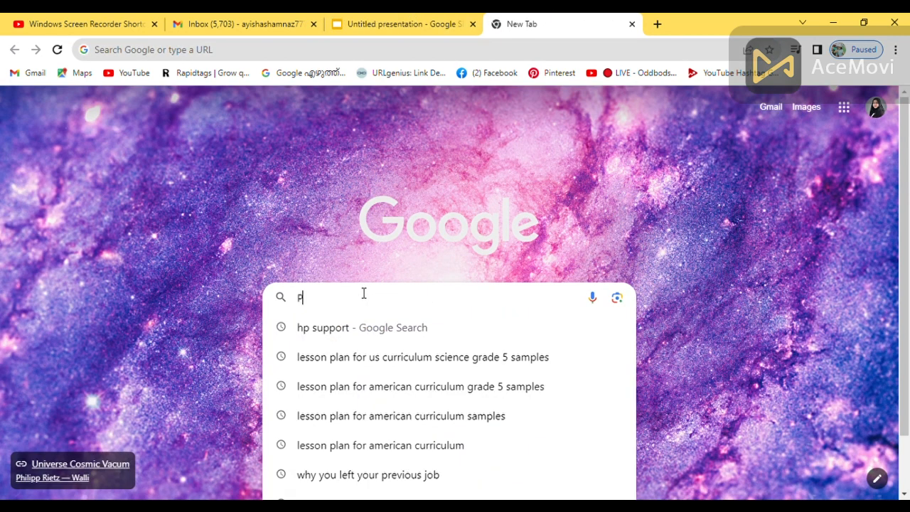
text(HYSICS)
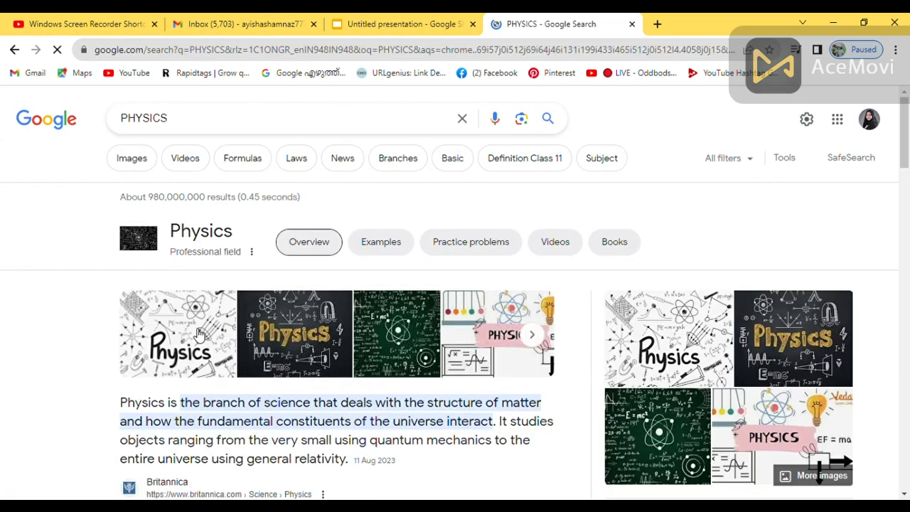
click(178, 333)
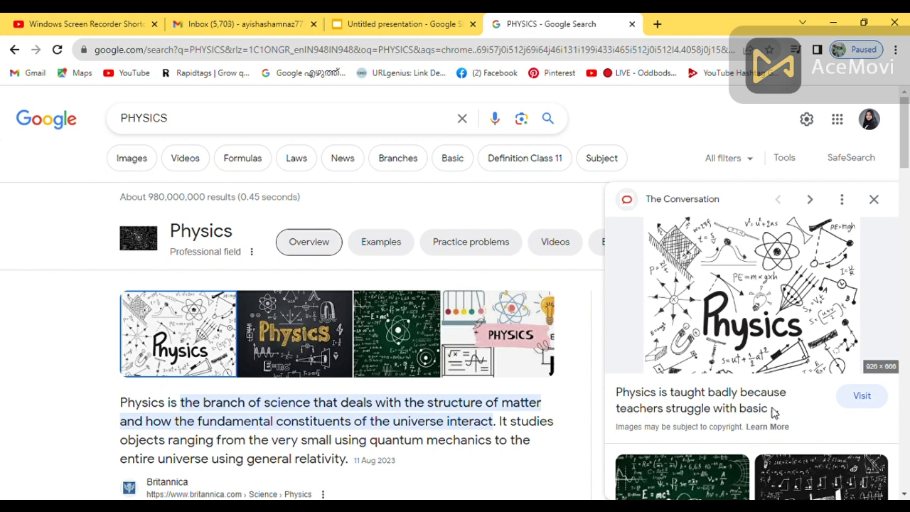
mouse_move(701, 400)
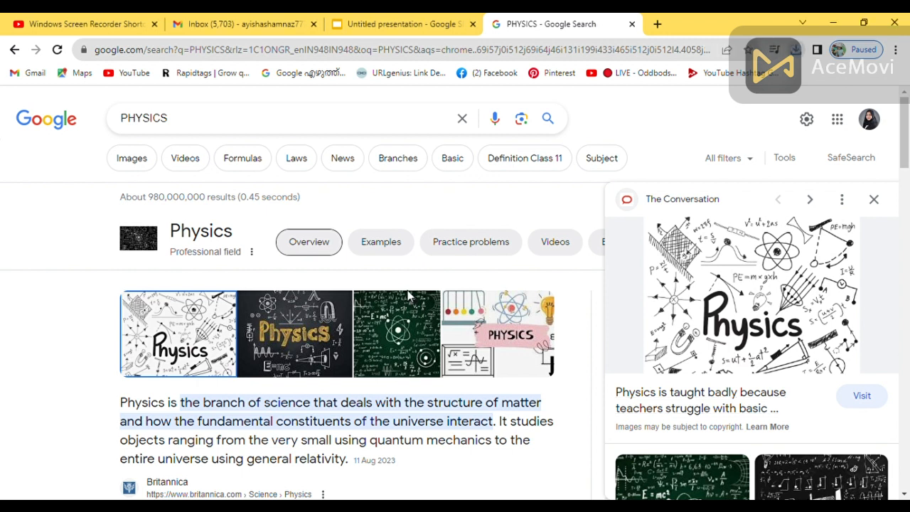
click(398, 23)
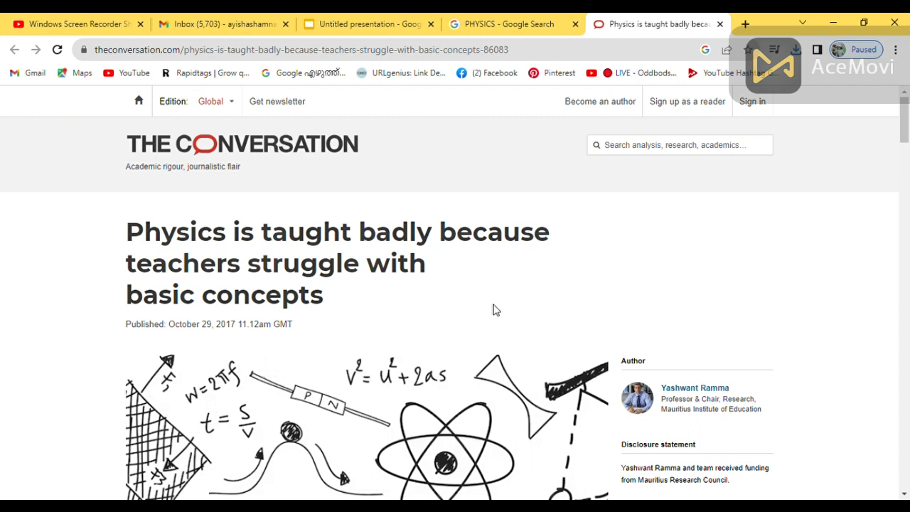
mouse_move(505, 296)
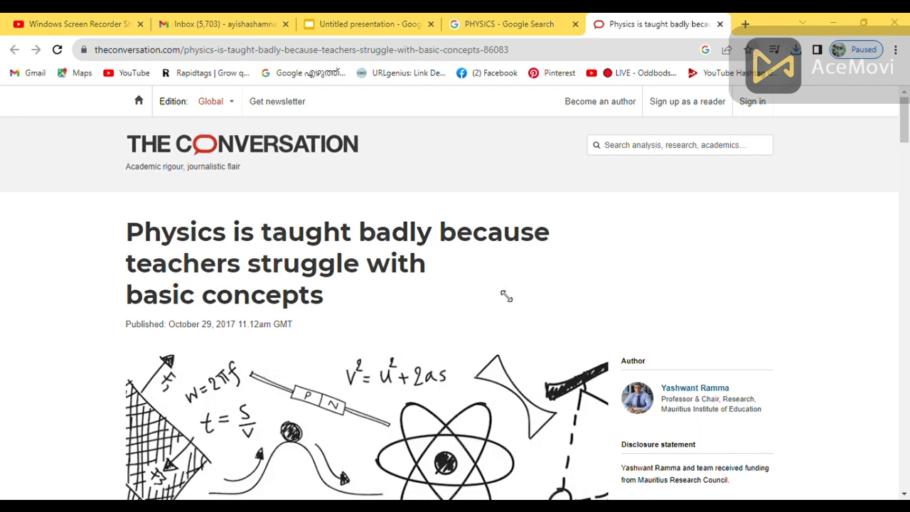
Return to the presentation and select the GRAVITY label inside the heart on slide 1.
click(367, 24)
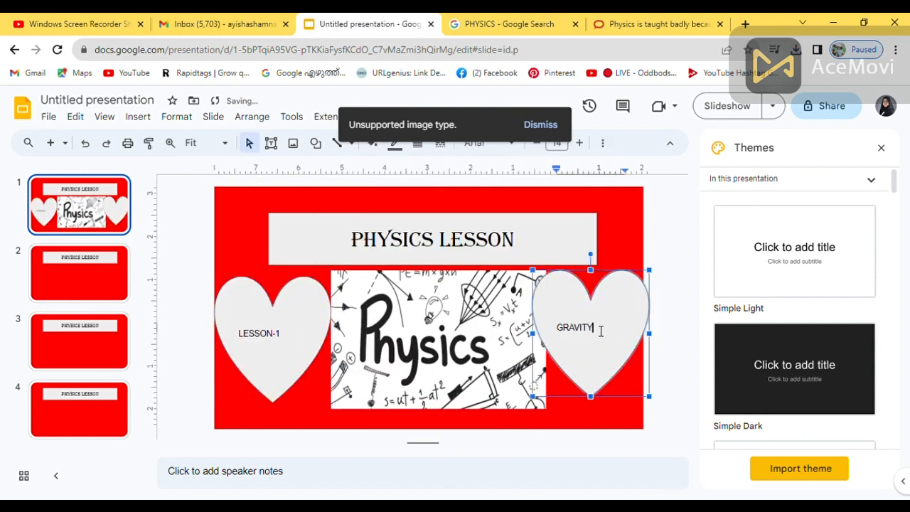
double_click(574, 328)
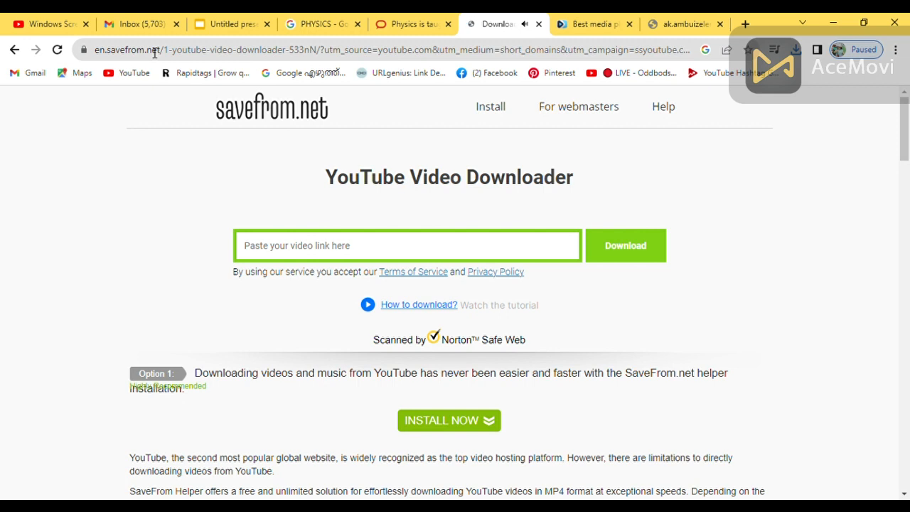
Paste the gravity video link youtube.com/watch?v=suQDwZcnJdg into savefrom.net, then go to Google Drive.
text(https://youtube.com/watch?v=suQDwZcnJdg)
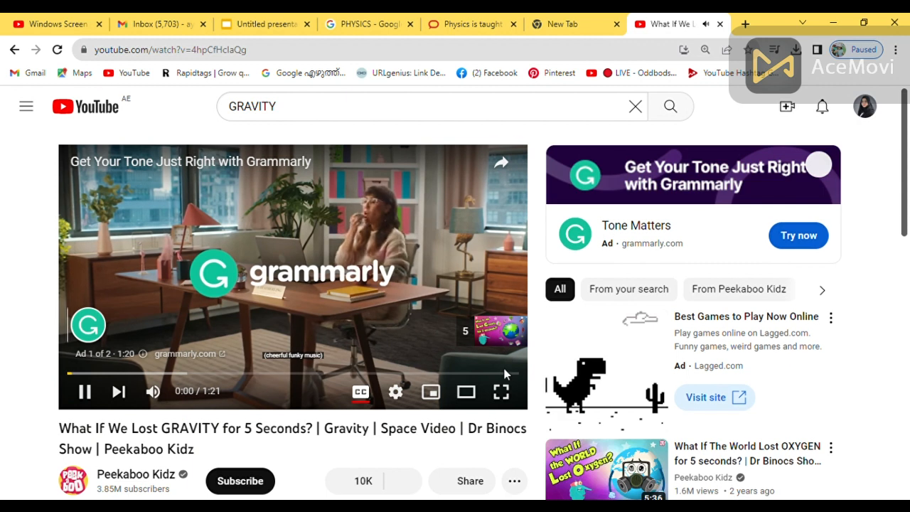
click(142, 24)
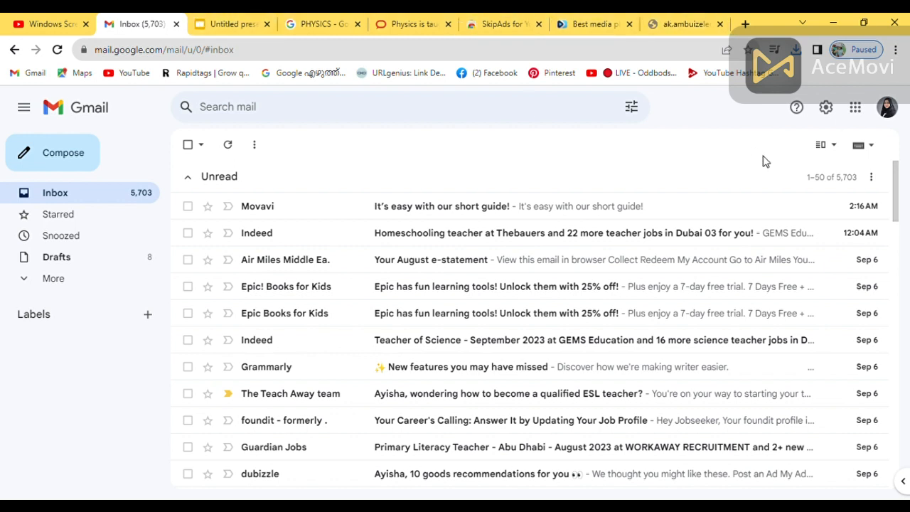
click(855, 107)
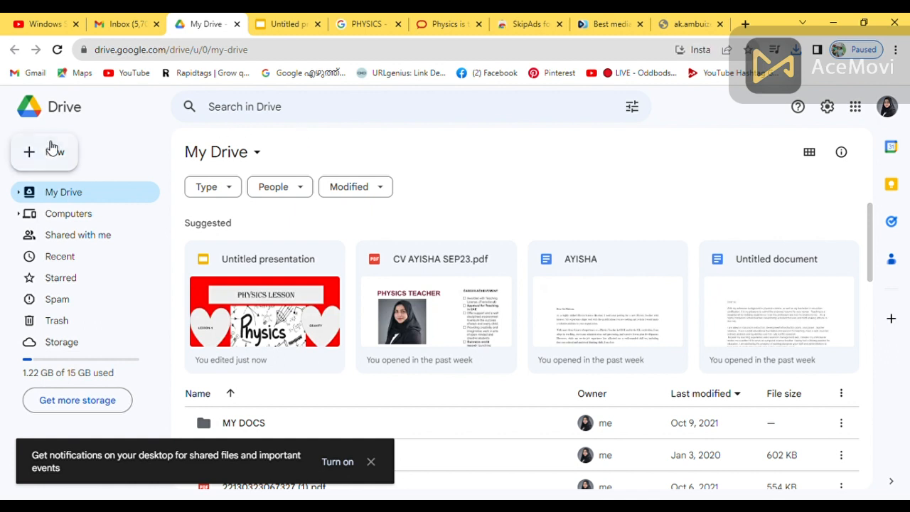
Upload the Gravity Dr. Binocs Show video to My Drive and return to the presentation.
click(29, 151)
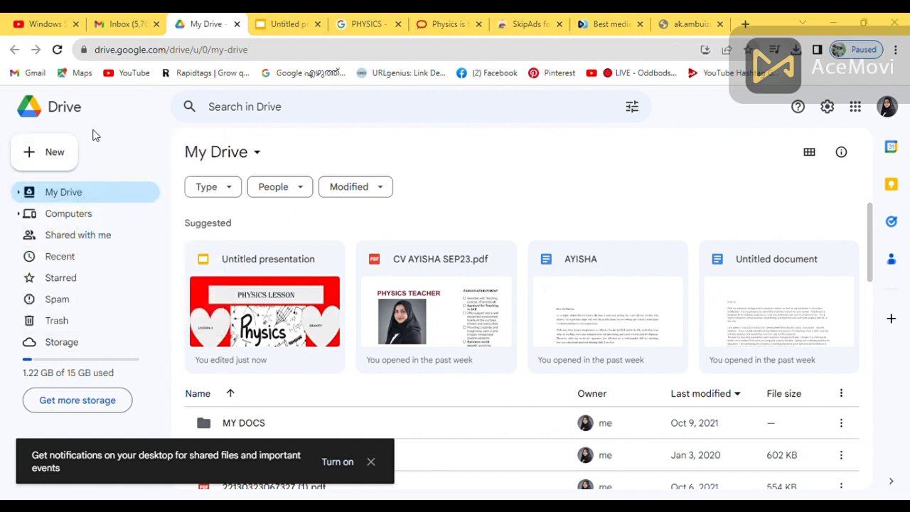
mouse_move(414, 293)
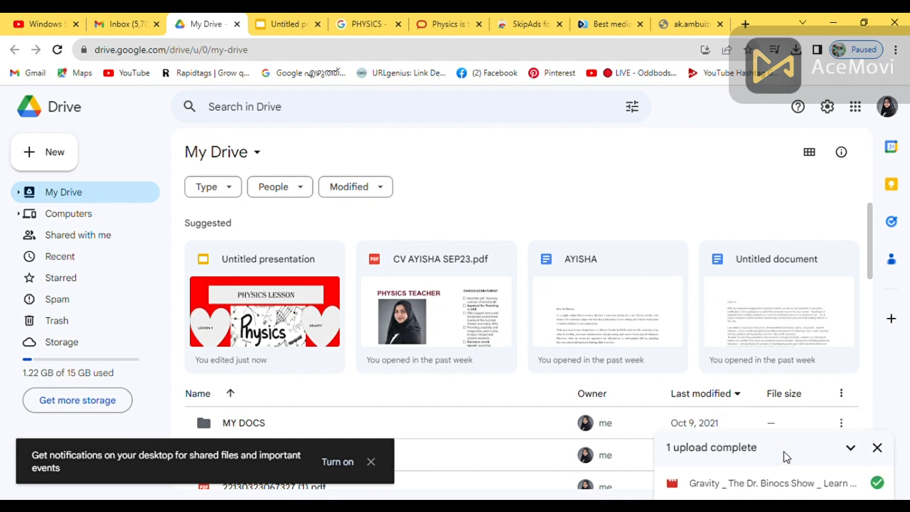
mouse_move(827, 250)
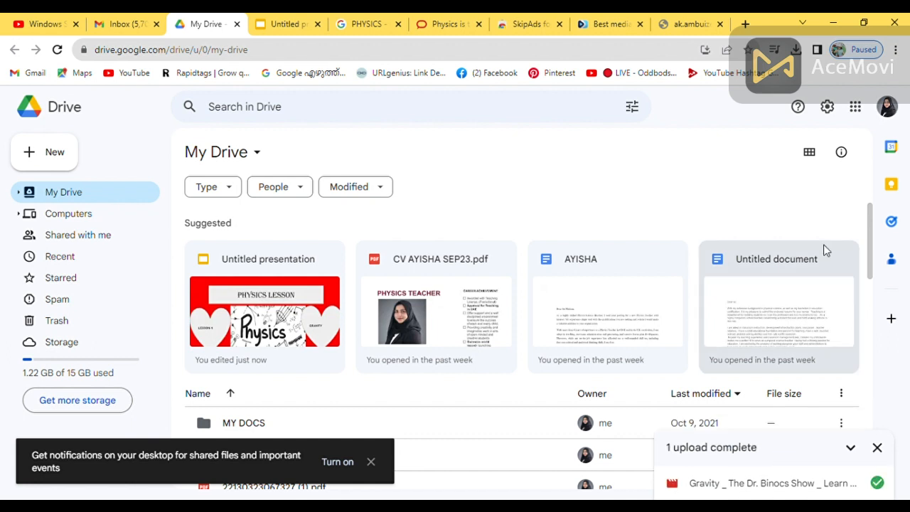
mouse_move(856, 107)
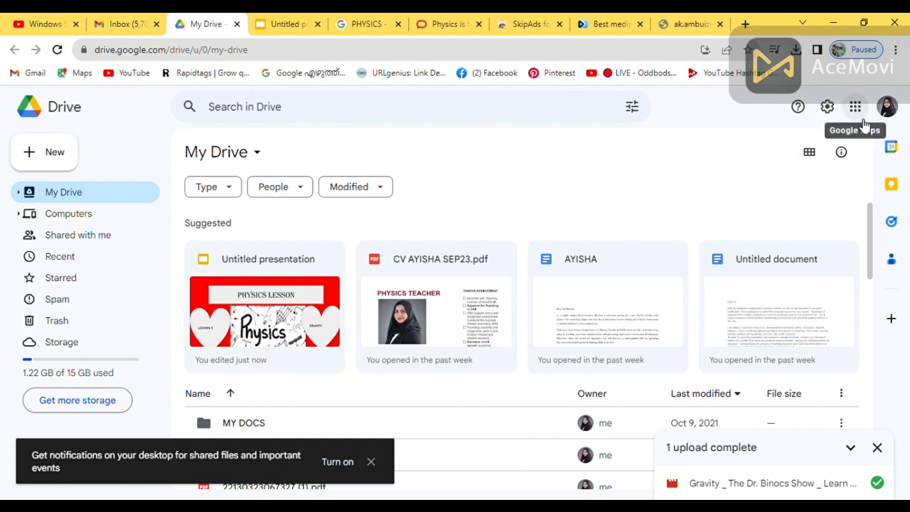
click(855, 107)
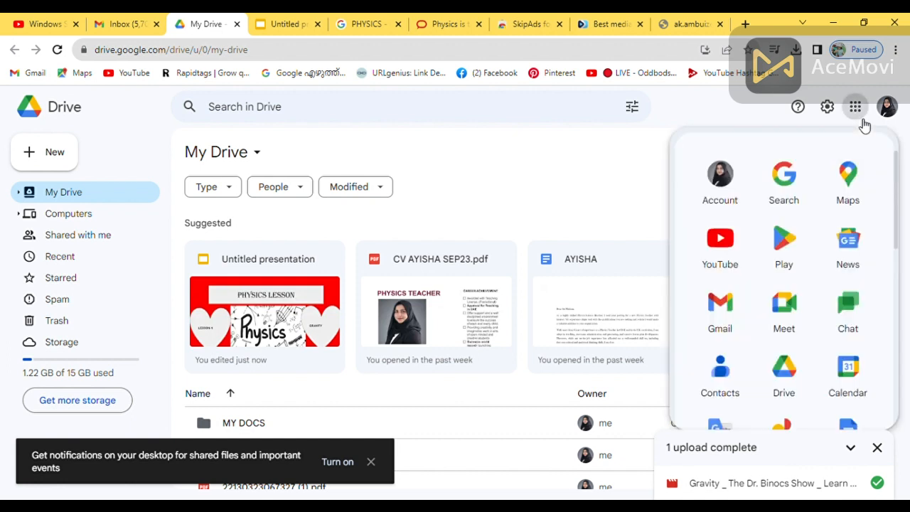
click(856, 107)
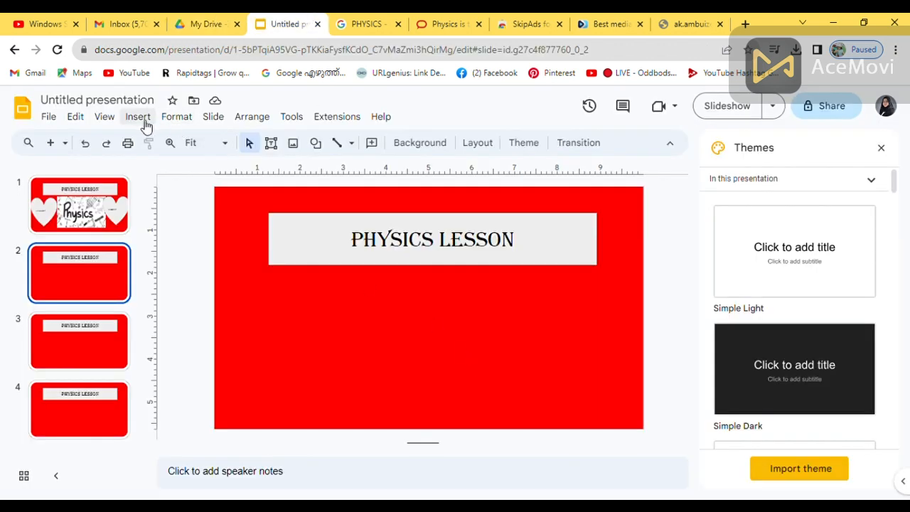
Insert the uploaded Gravity video from Drive on slide 2 and enlarge it under the heading.
click(138, 116)
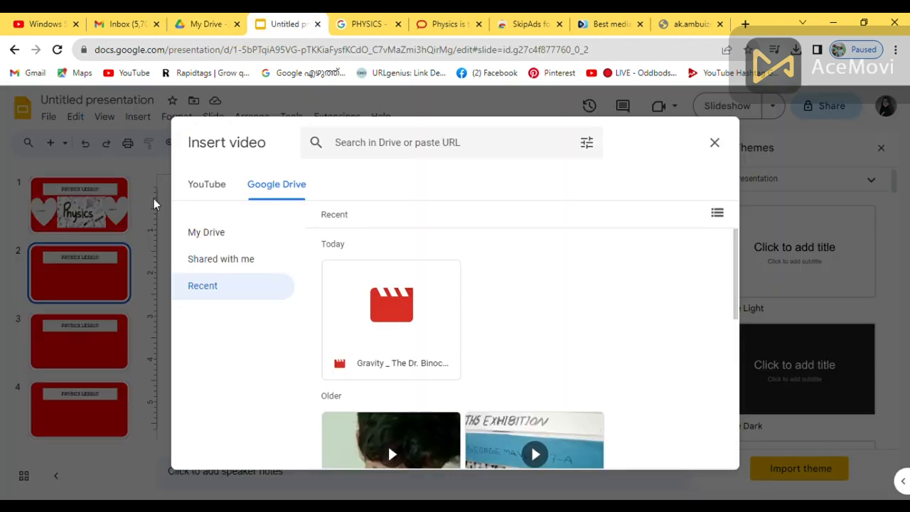
click(392, 306)
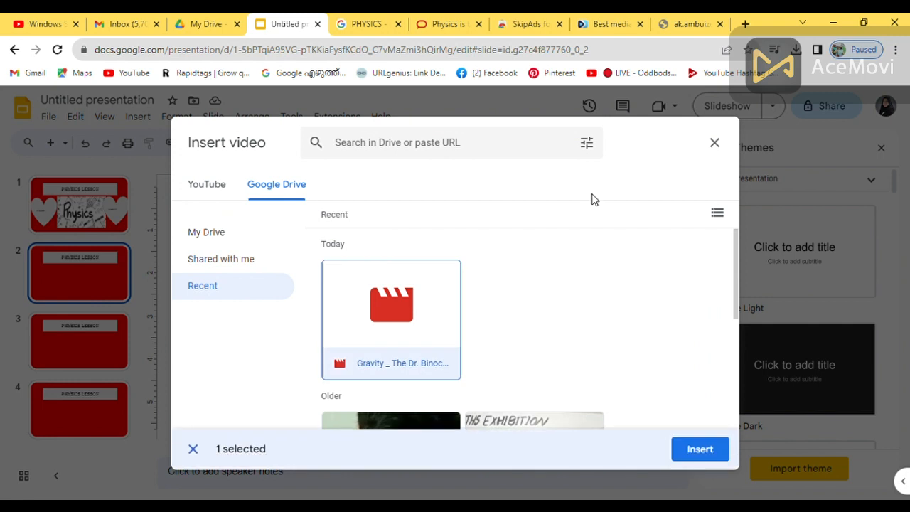
click(700, 449)
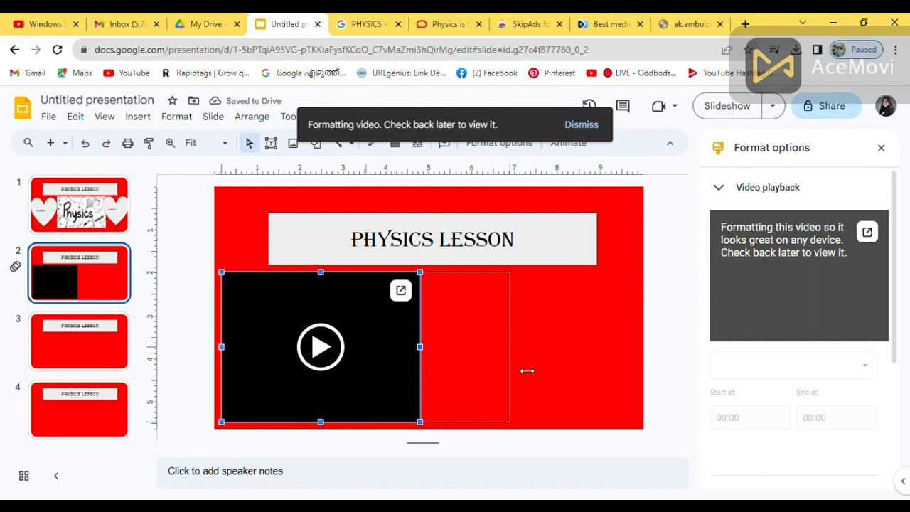
drag(419, 347, 522, 347)
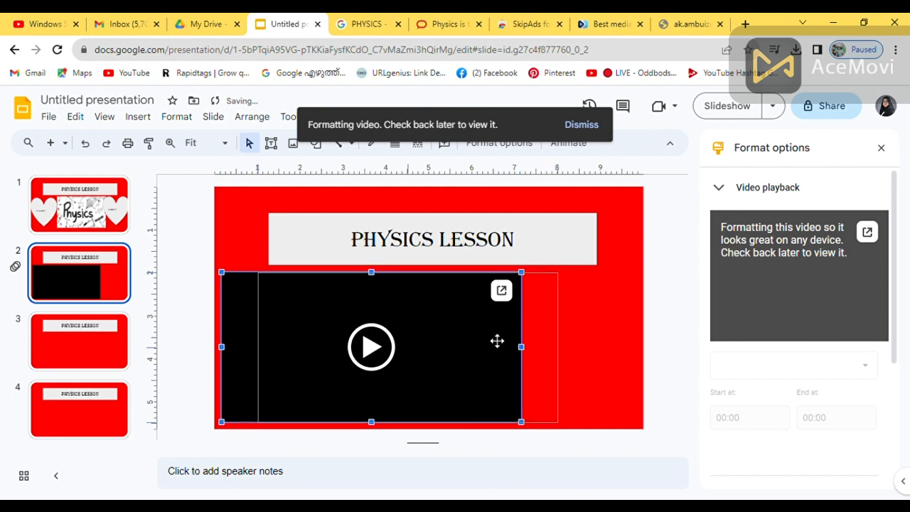
click(371, 348)
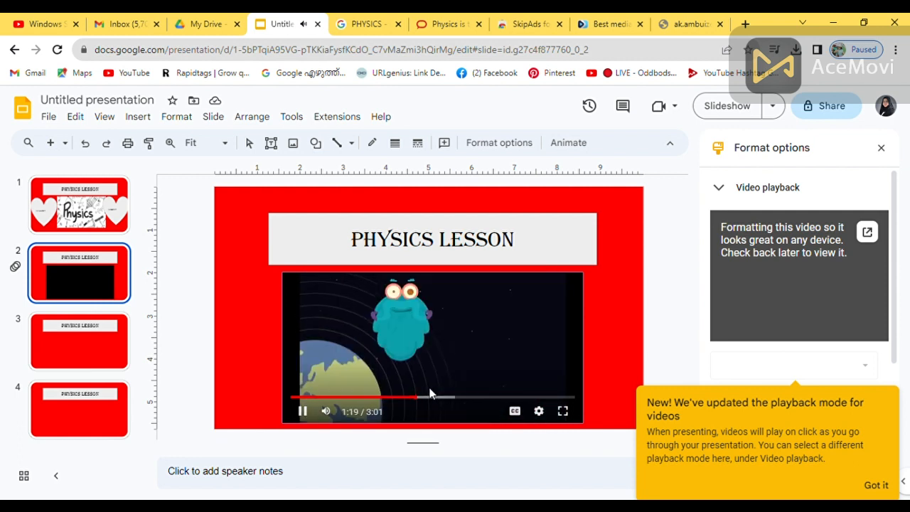
click(78, 341)
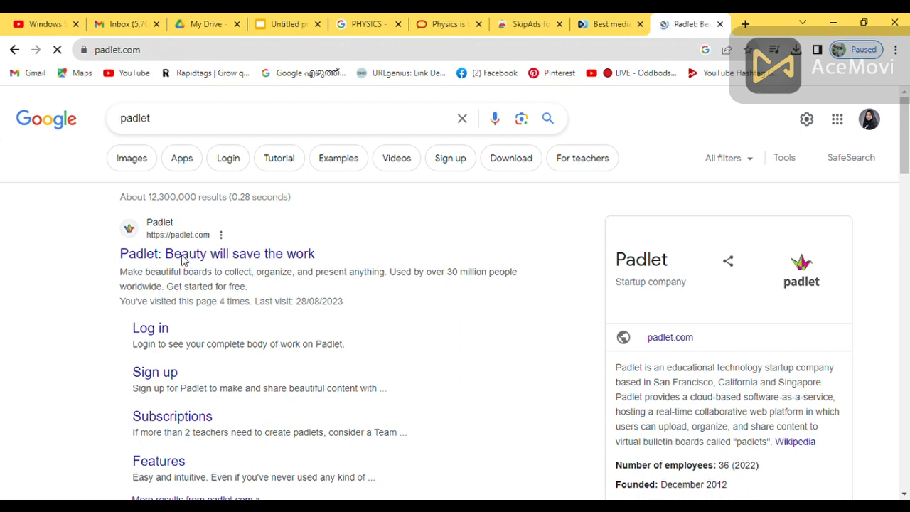
Open padlet.com from the search results and start a new padlet from the dashboard.
click(217, 253)
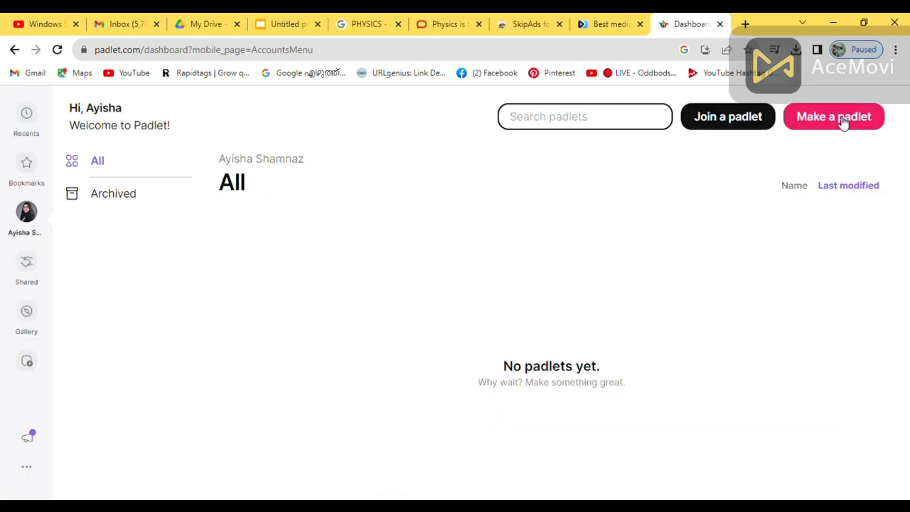
click(834, 116)
text(Write you)
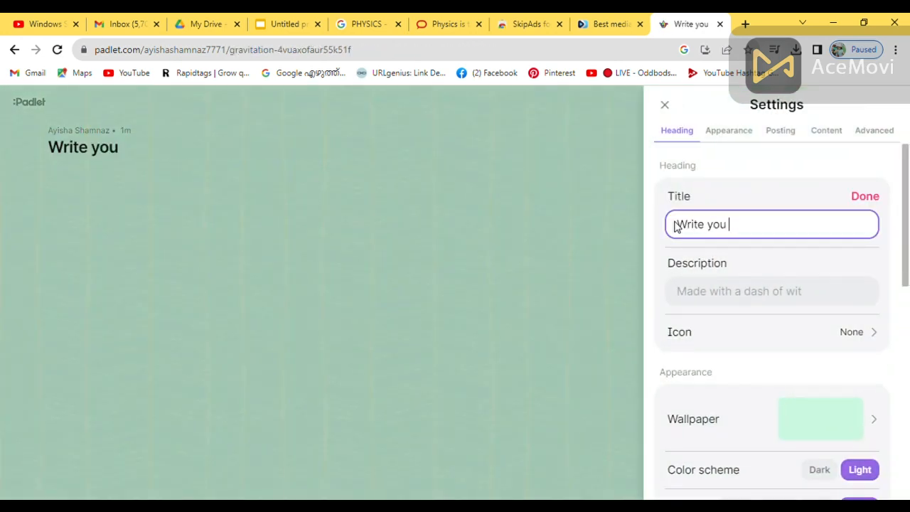
Title the padlet 'Write you answer' with description 'What is mean by Gravity?', then return to Slides.
text(ans)
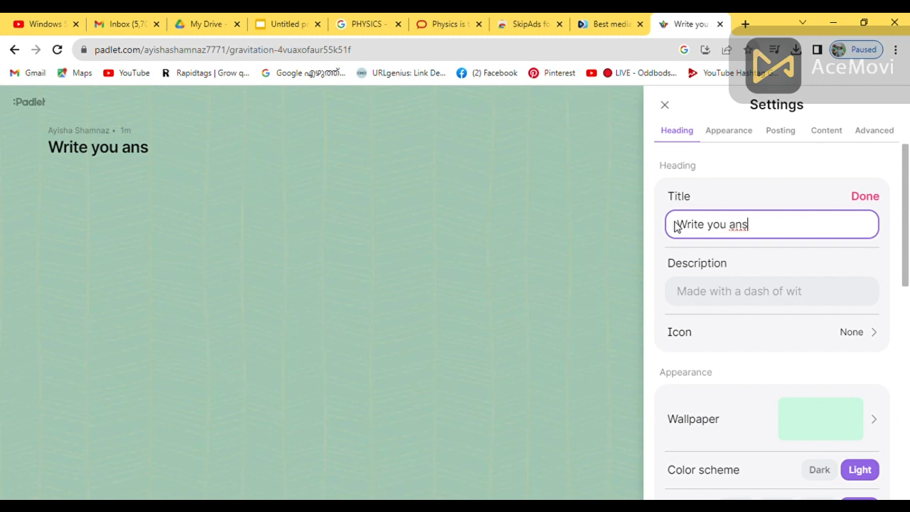
text(w)
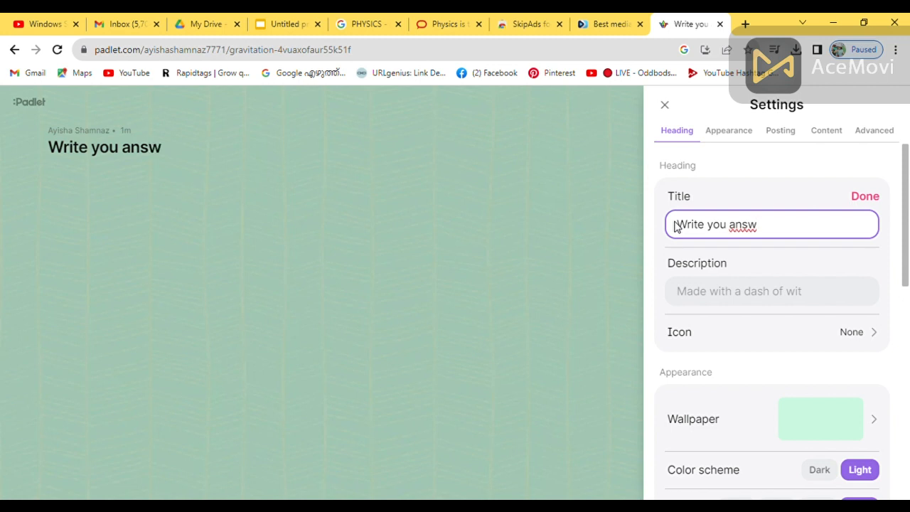
text(er)
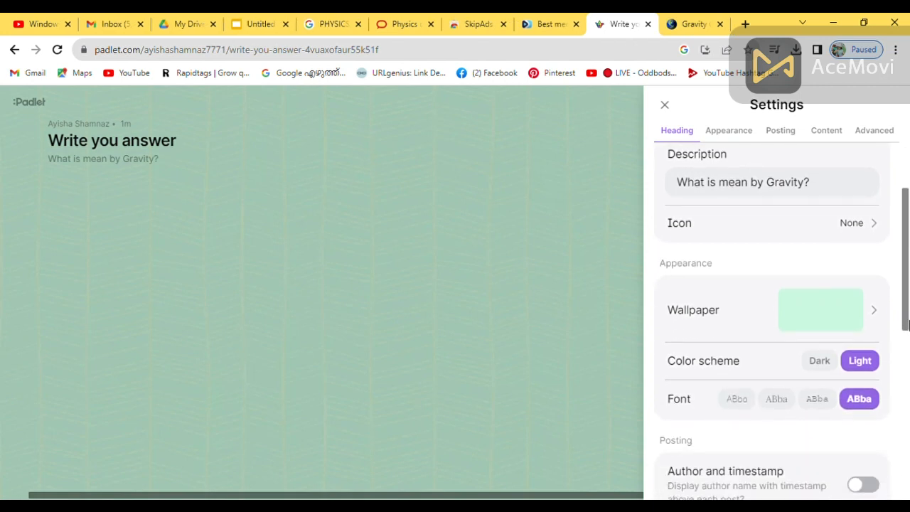
click(780, 131)
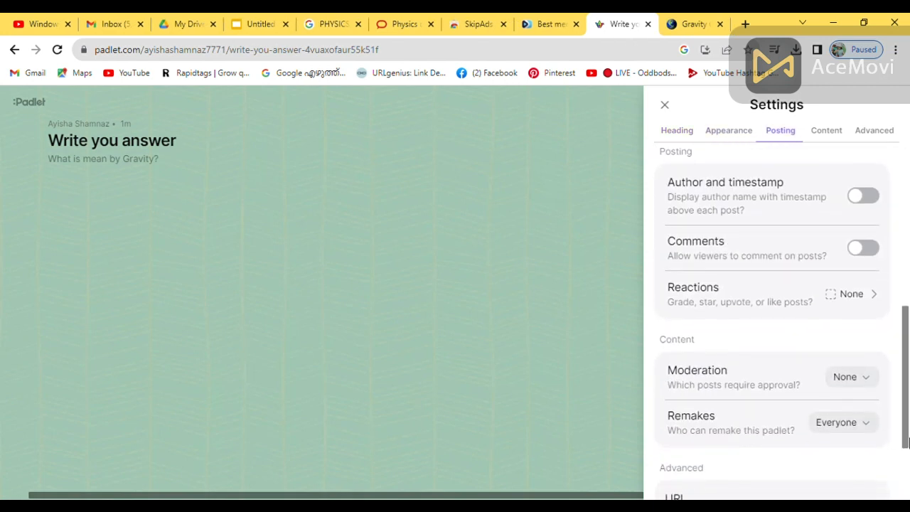
scroll(down, 3)
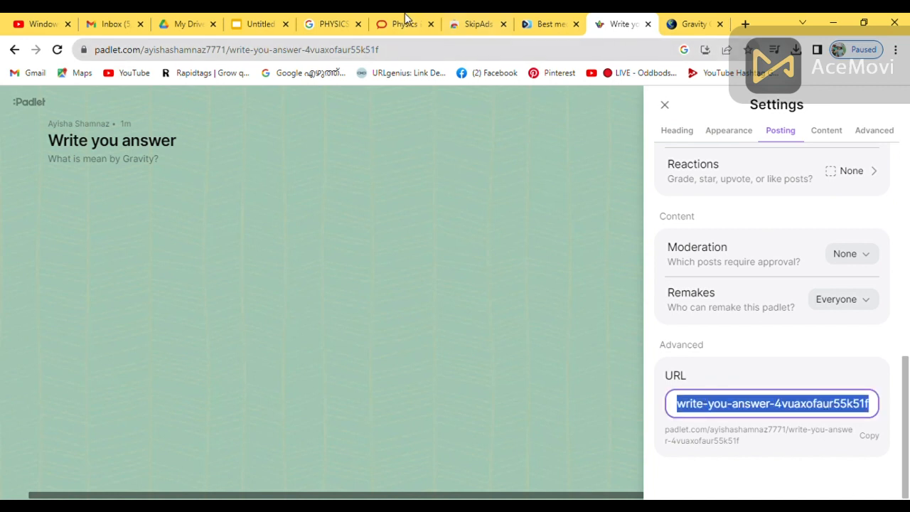
click(260, 24)
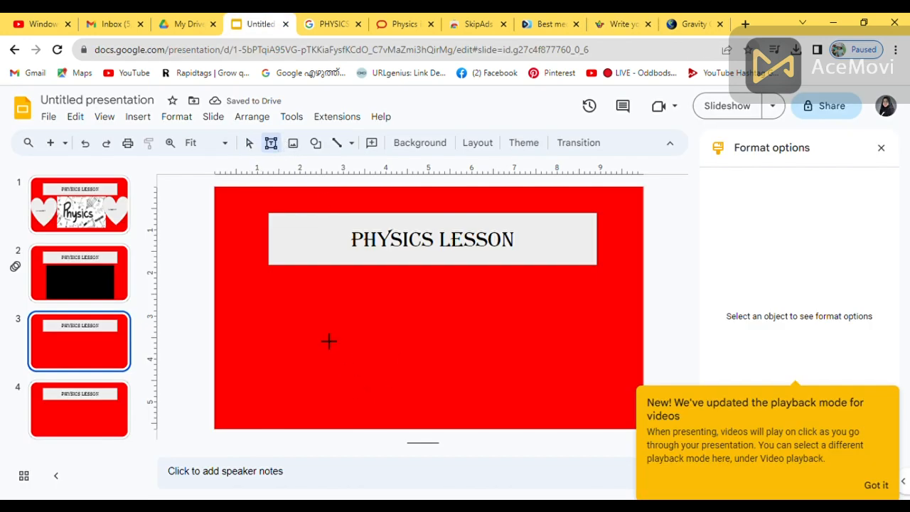
Add a text box on slide 3 and open ME-QR's free Link/URL QR code generator.
drag(319, 331, 557, 380)
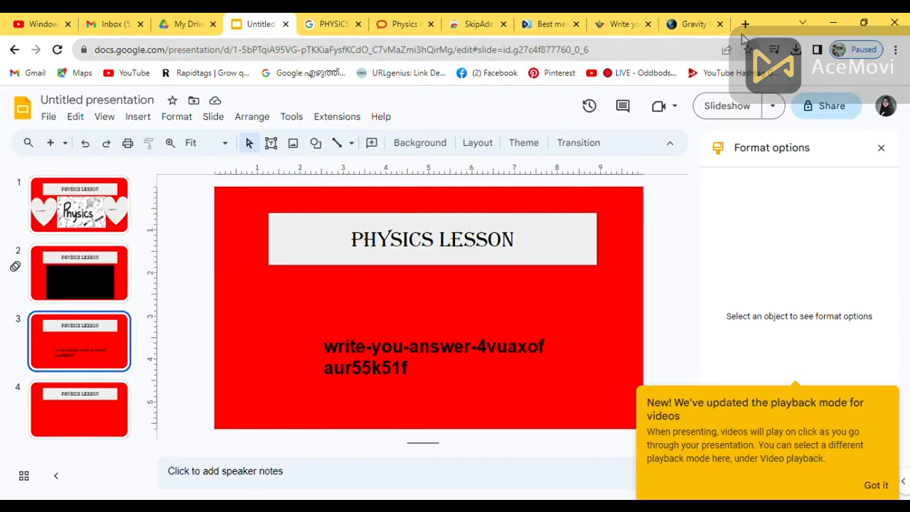
click(746, 24)
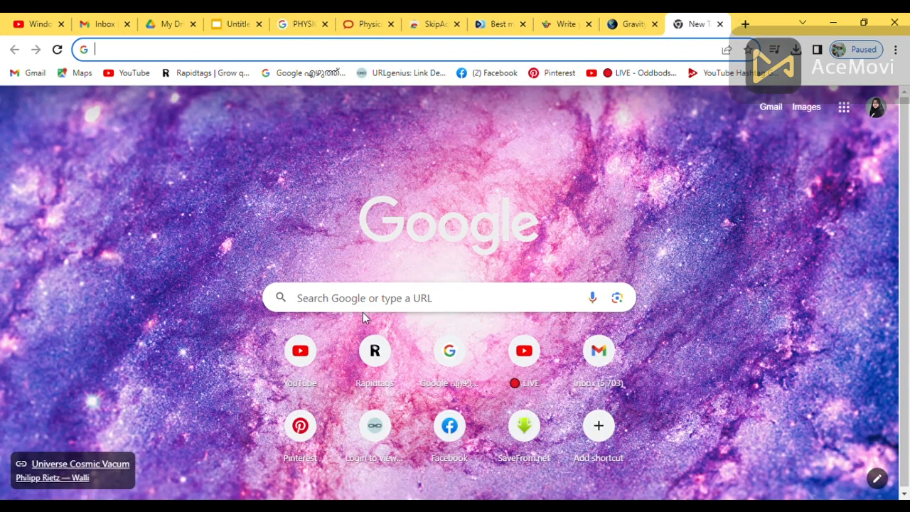
text(qr code generator free)
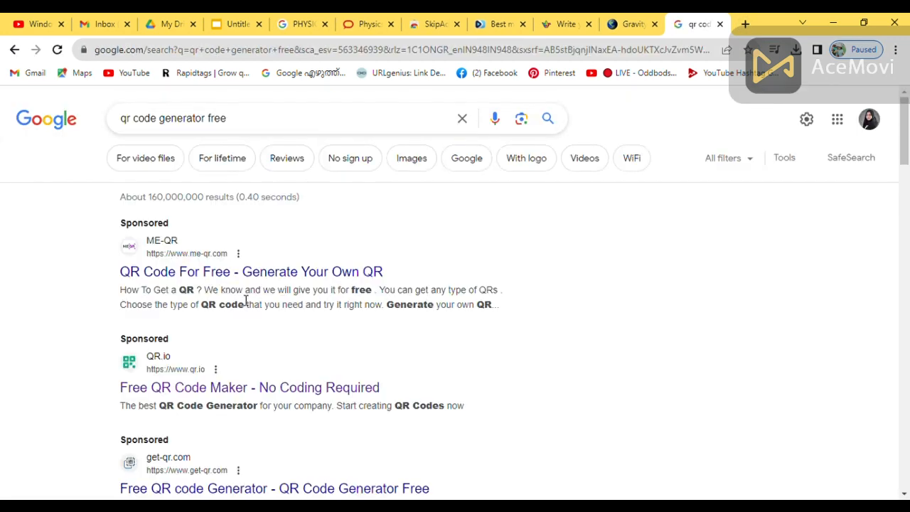
click(251, 272)
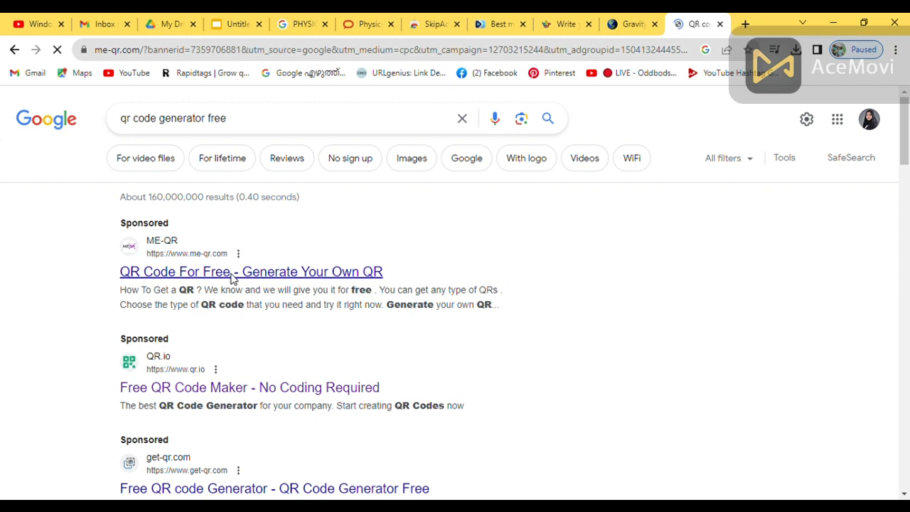
click(251, 271)
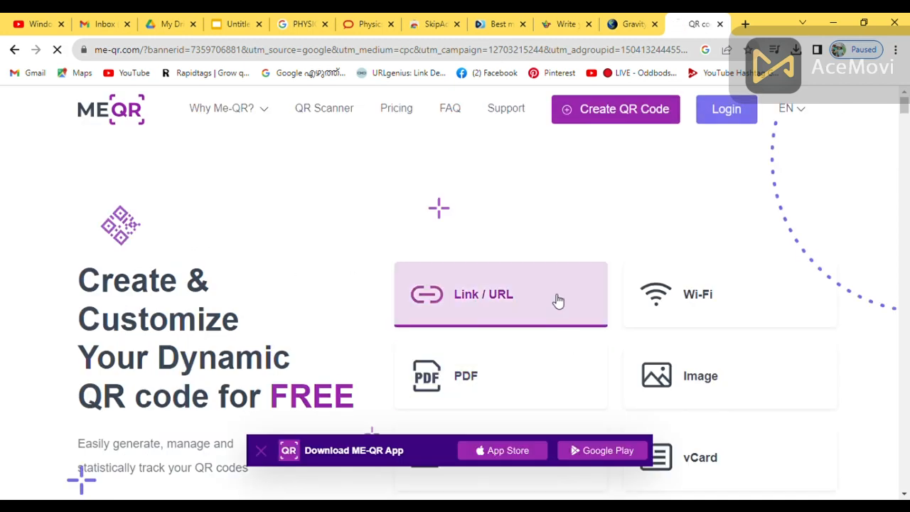
click(501, 293)
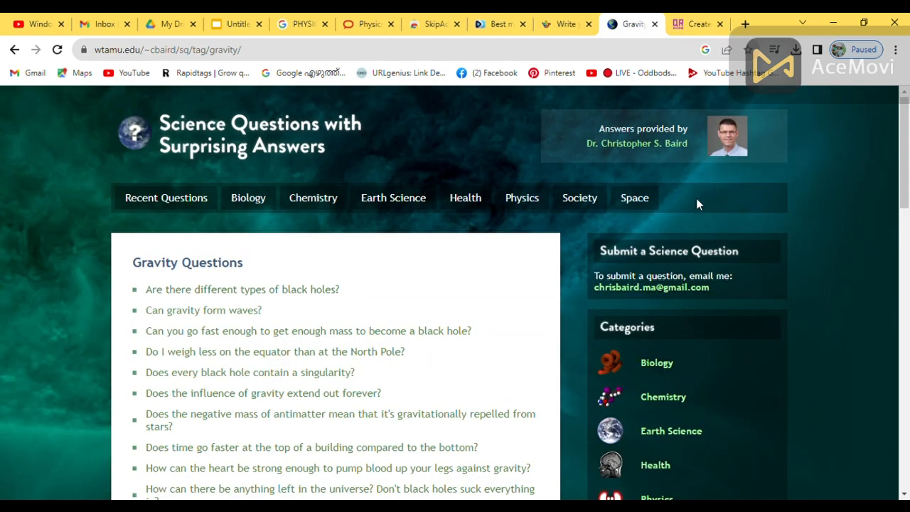
Copy the padlet URL from its settings into ME-QR, named 'padlet' under Education.
click(565, 23)
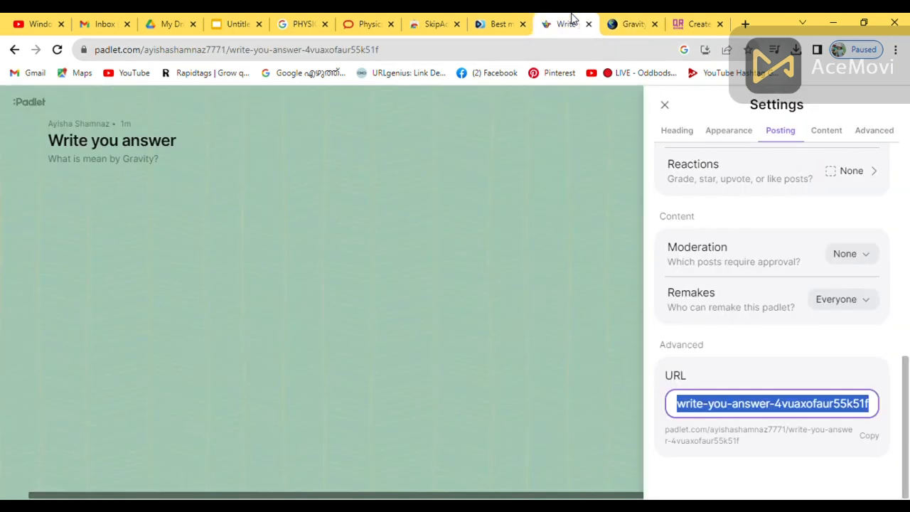
click(754, 403)
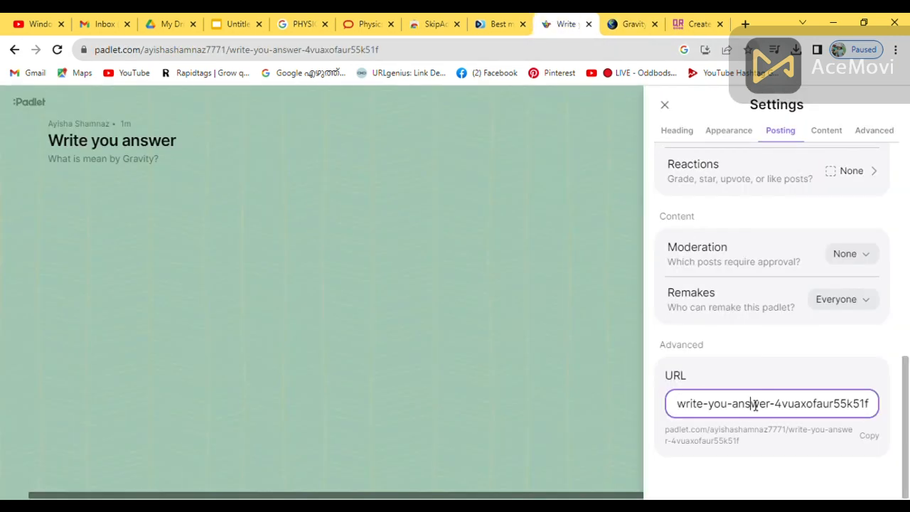
triple_click(772, 403)
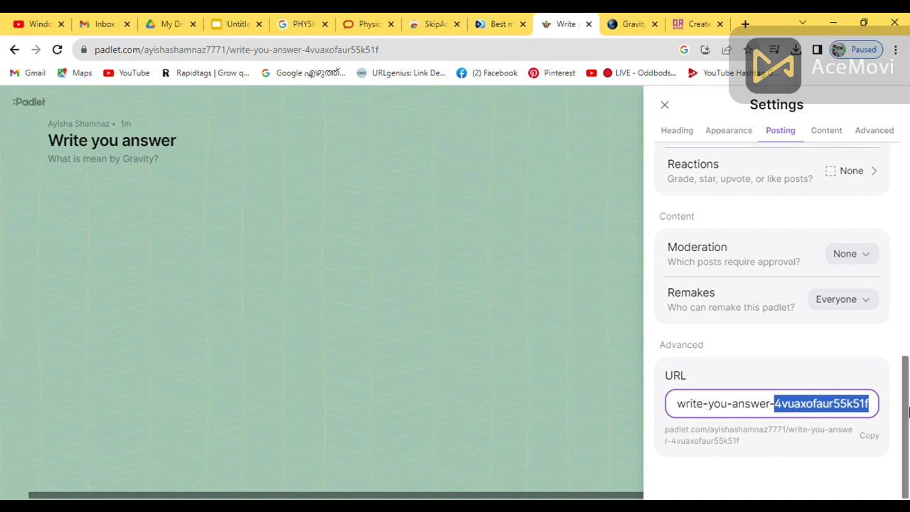
click(870, 435)
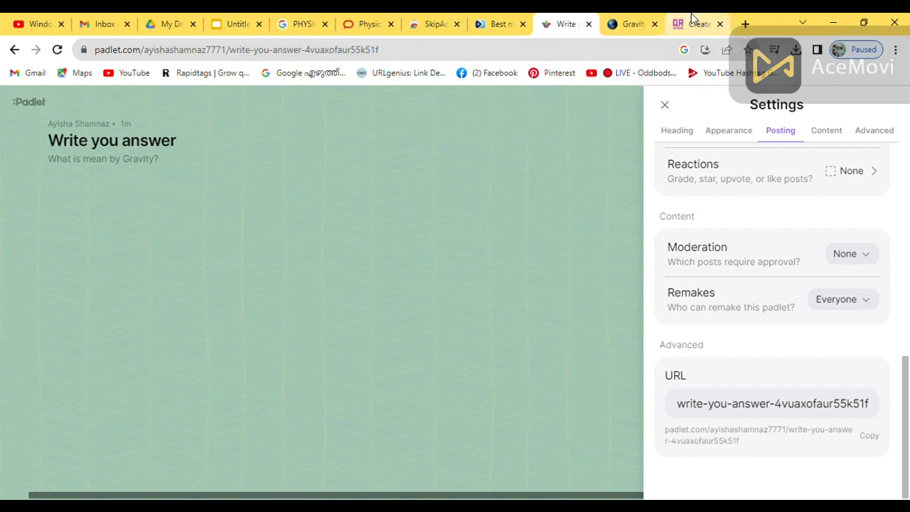
click(697, 24)
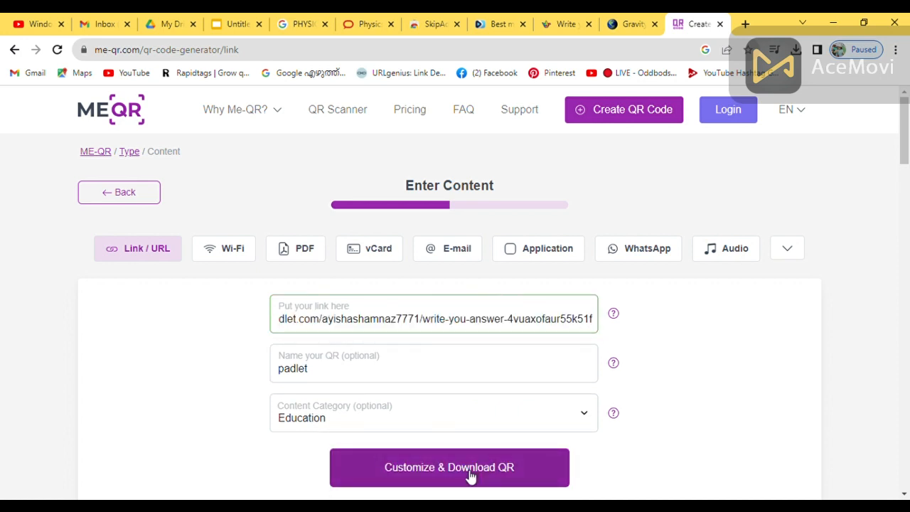
Customize the padlet QR code with the pink arrow frame and download it as PNG.
click(449, 468)
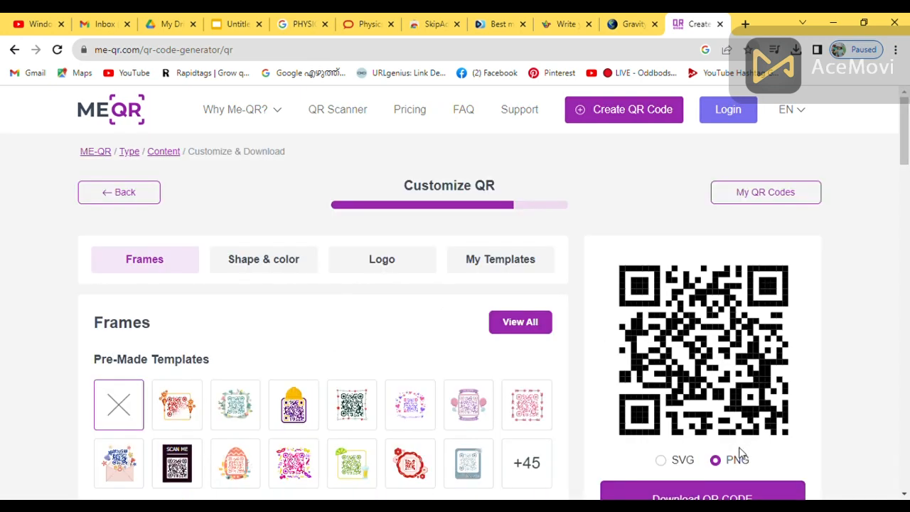
scroll(down, 3)
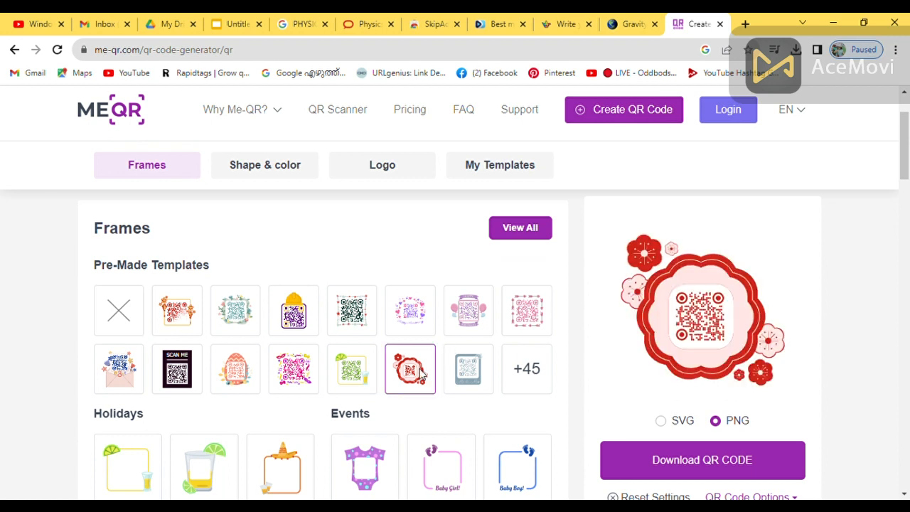
click(410, 310)
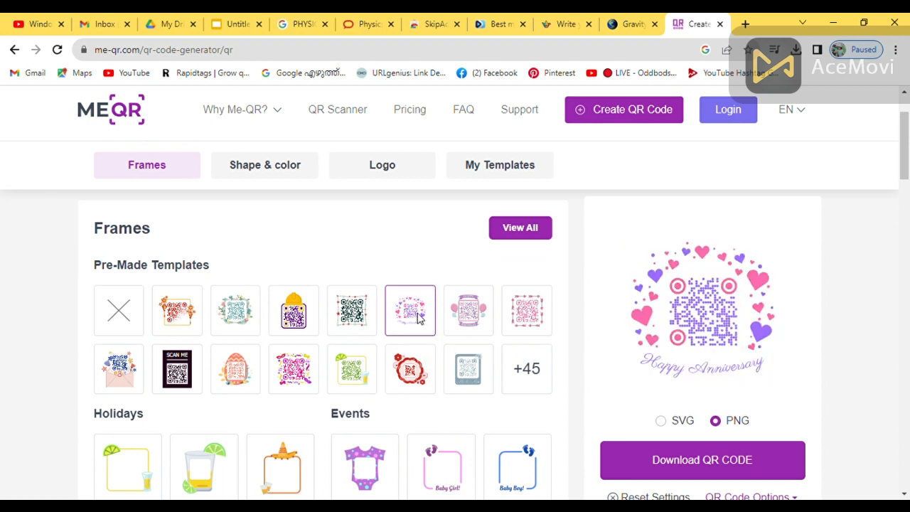
click(468, 311)
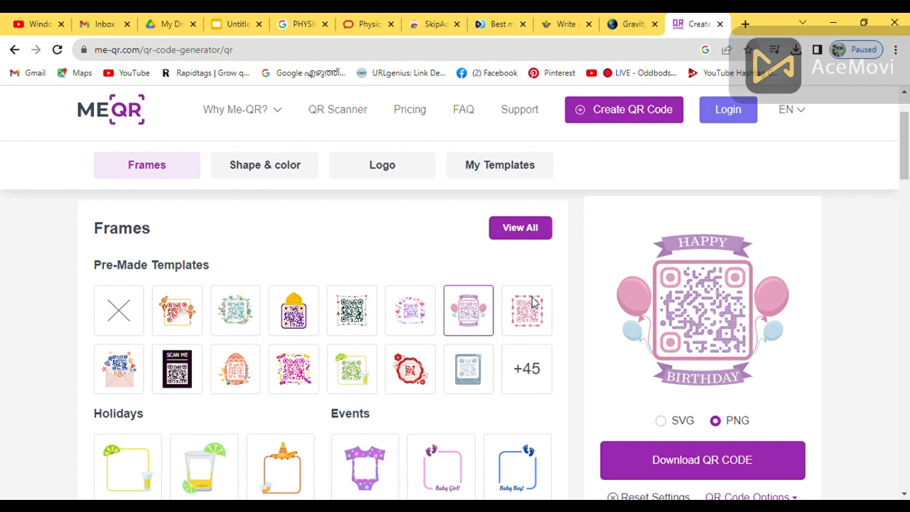
click(527, 311)
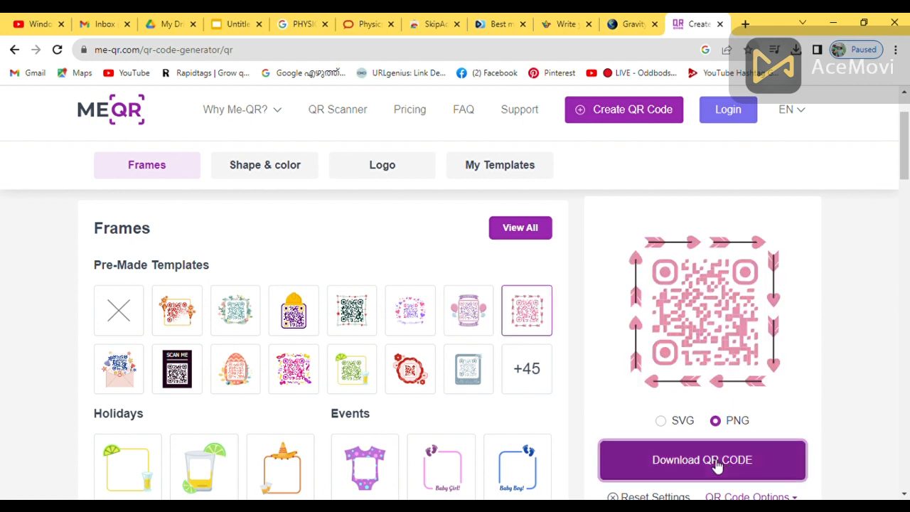
click(235, 23)
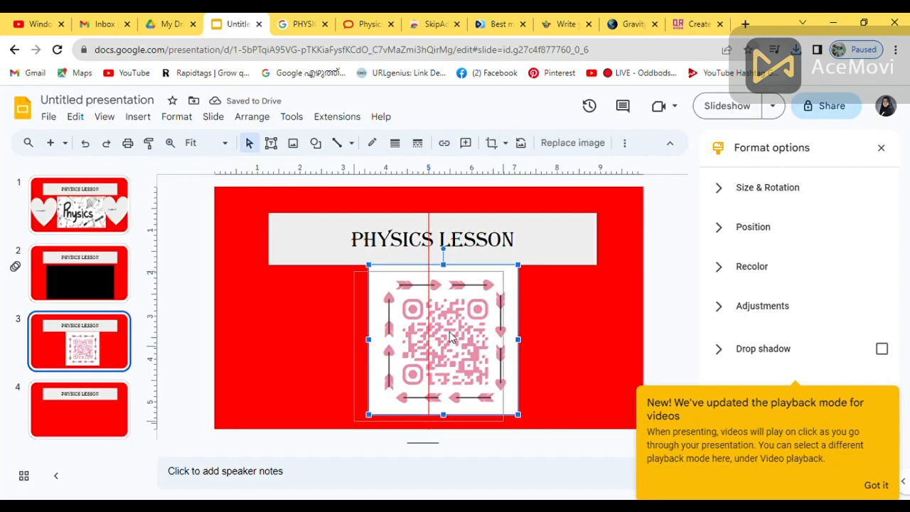
Place the QR code on slide 3, delete the blank slide, and preview the fast slide-from-right transition.
click(567, 318)
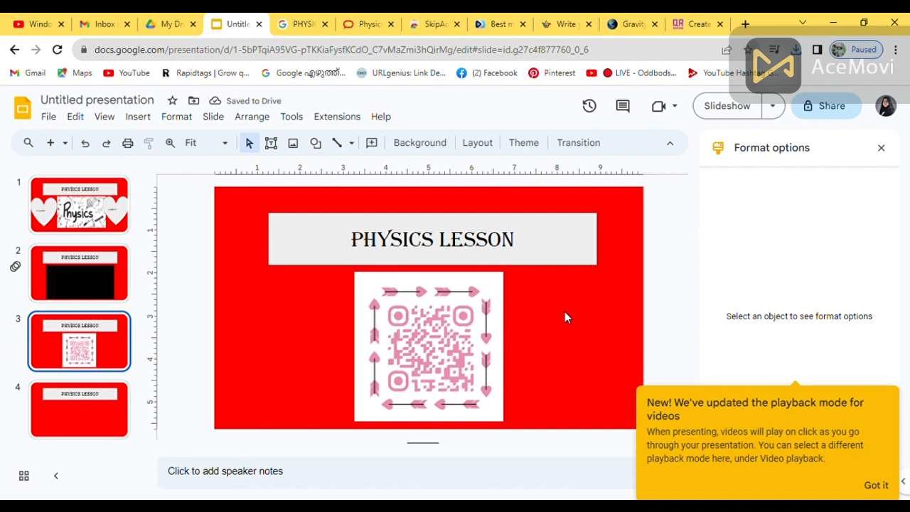
right_click(79, 272)
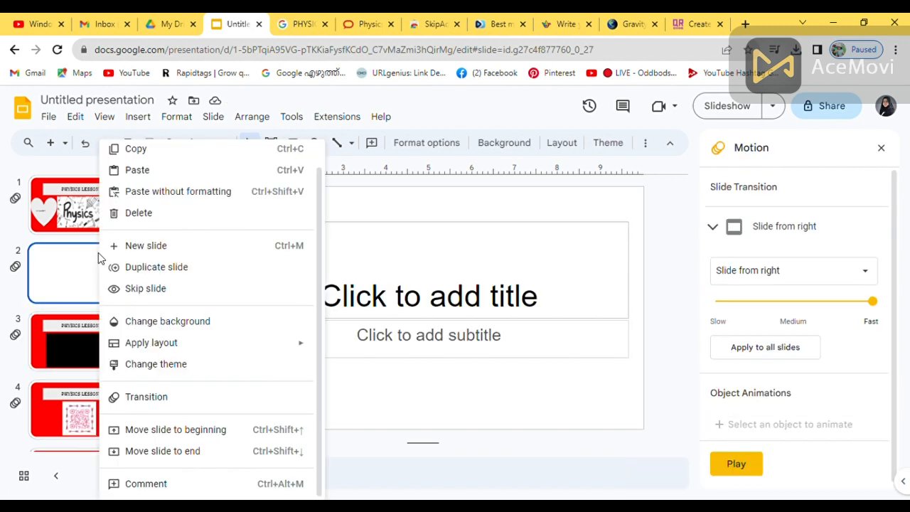
mouse_move(170, 397)
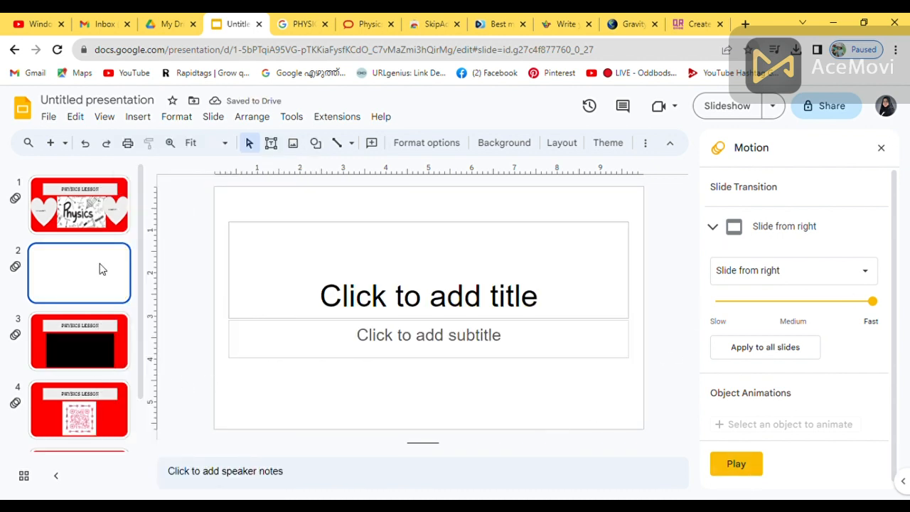
click(79, 409)
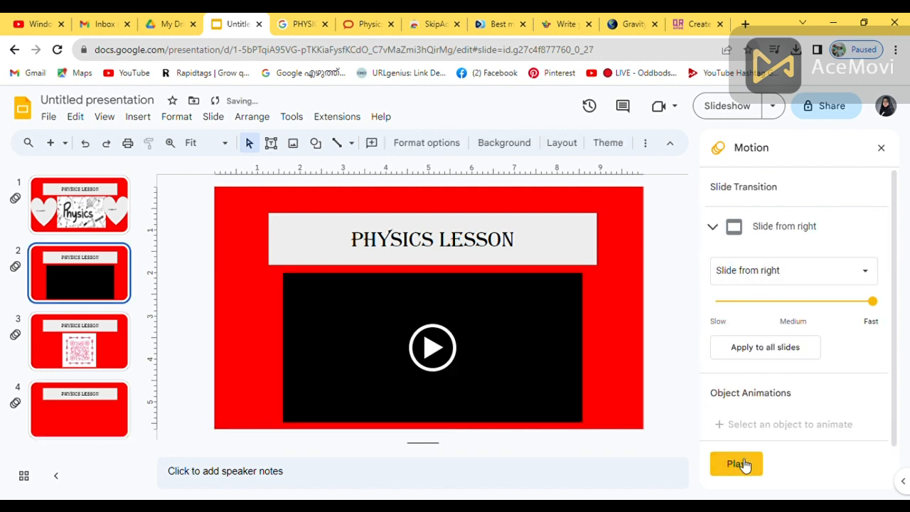
click(567, 24)
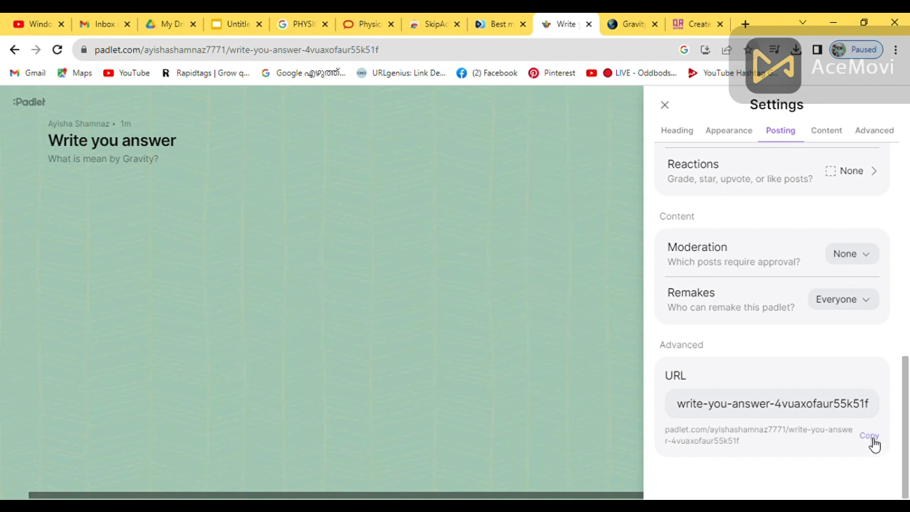